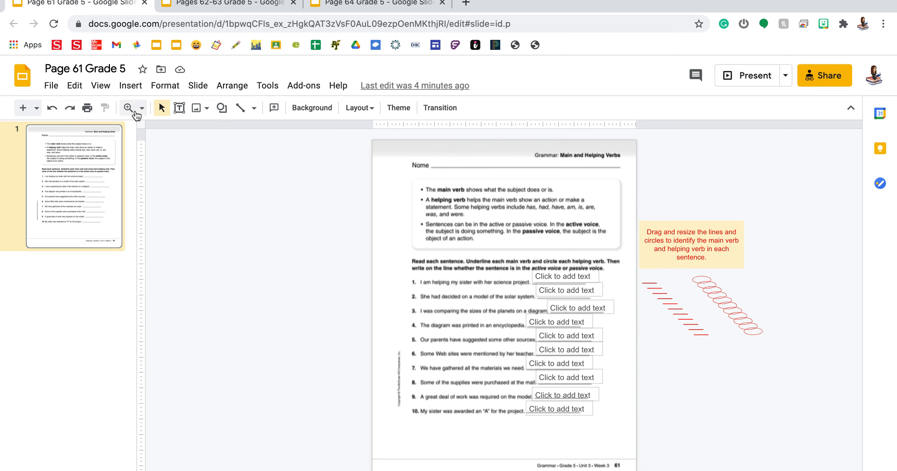
Zoom in on the Main and Helping Verbs worksheet slide
{"action": "left_click", "coordinate": [128, 108]}
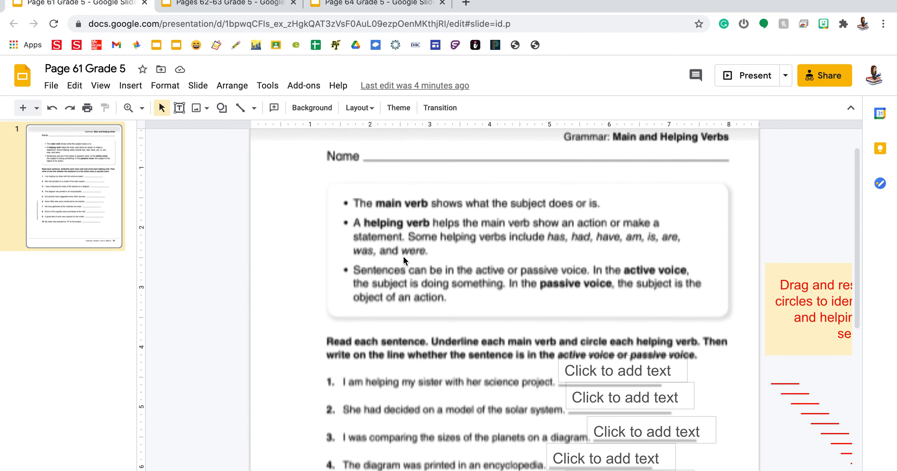
{"action": "mouse_move", "coordinate": [421, 288]}
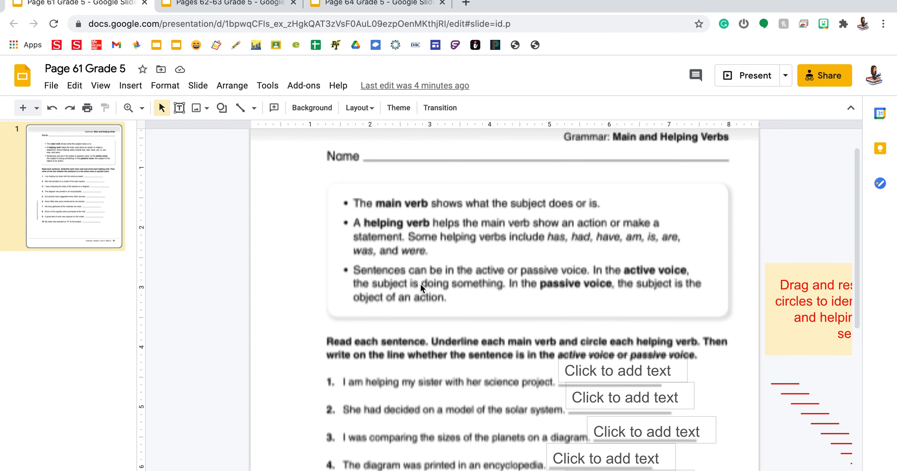
Scroll down so all ten sentences and their answer boxes are visible
{"action": "scroll", "scroll_direction": "down", "scroll_amount": 3}
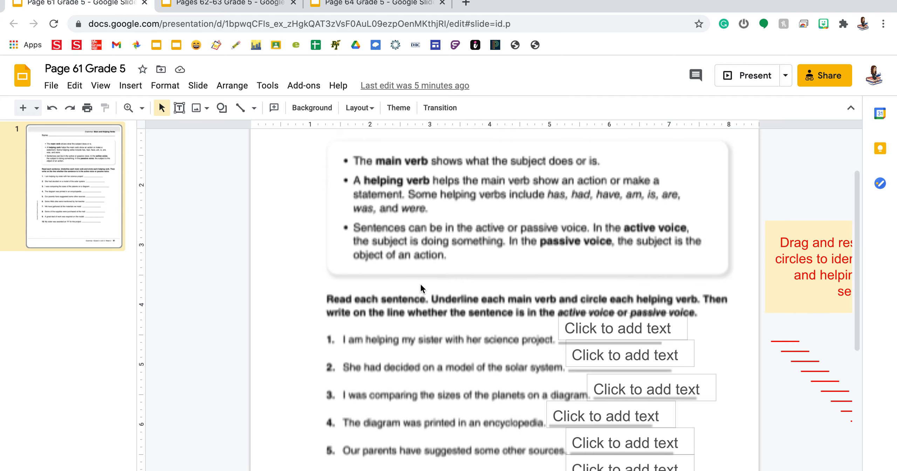
{"action": "scroll", "scroll_direction": "down", "scroll_amount": 3}
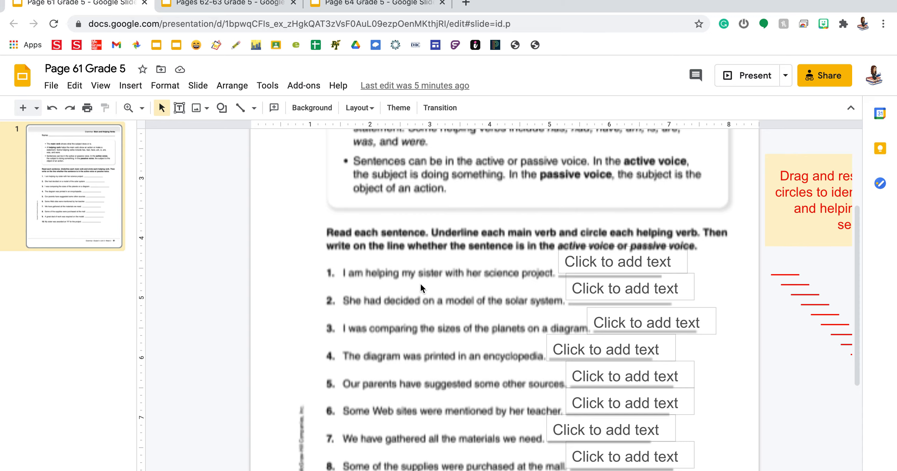
{"action": "scroll", "scroll_direction": "down", "scroll_amount": 3}
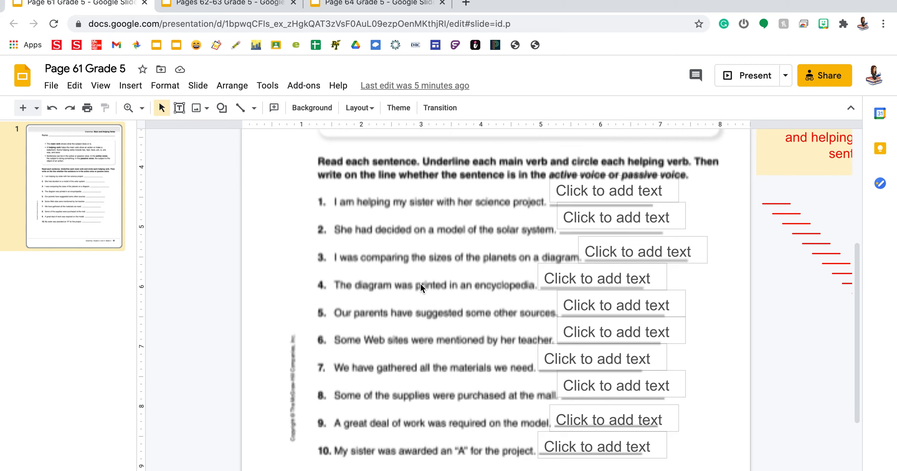
{"action": "mouse_move", "coordinate": [465, 302]}
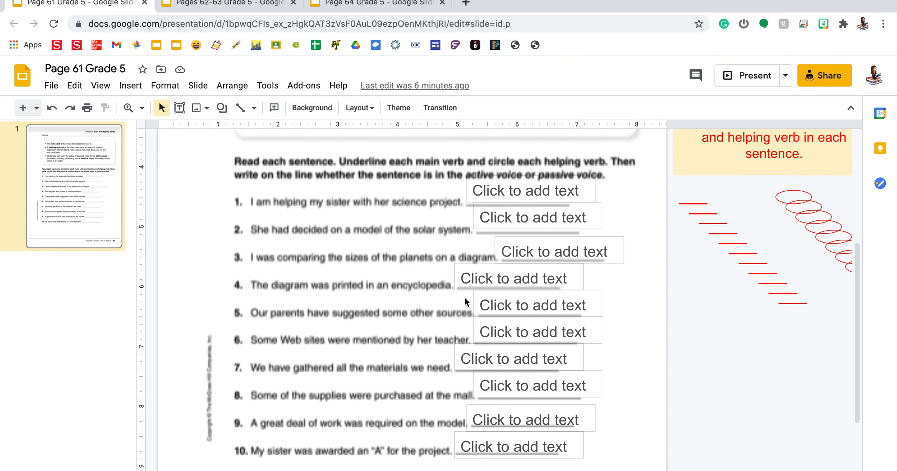
{"action": "mouse_move", "coordinate": [446, 307]}
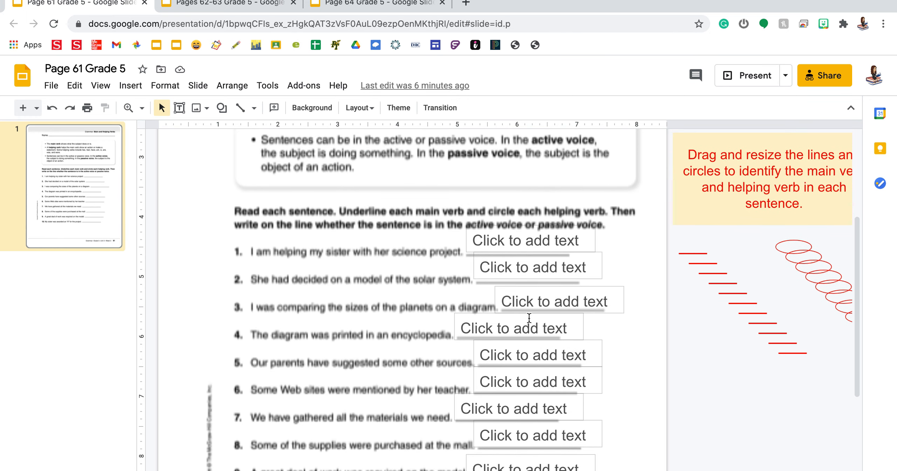
{"action": "mouse_move", "coordinate": [765, 274]}
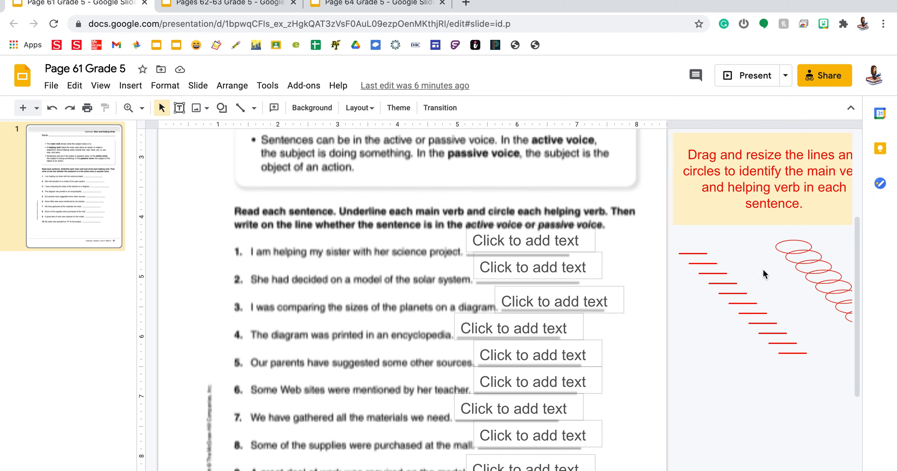
{"action": "mouse_move", "coordinate": [695, 255]}
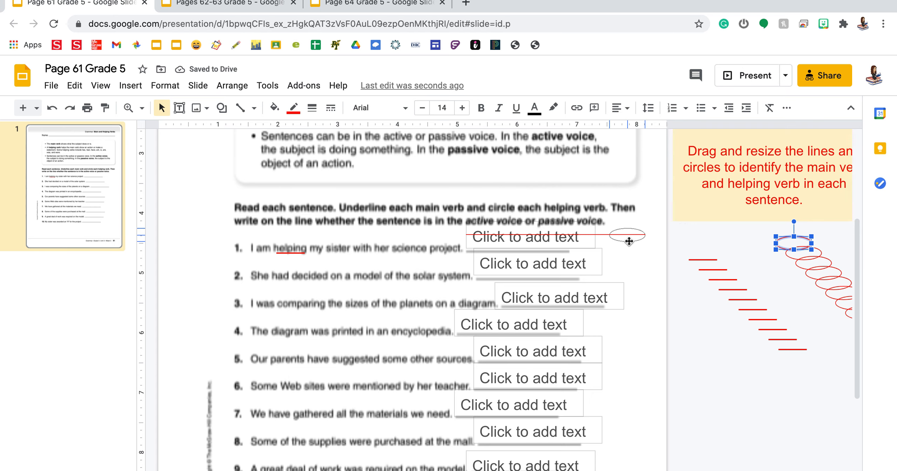
Circle 'am' in sentence 1 and enter 'Active voice' in its answer box
{"action": "left_click_drag", "start_coordinate": [623, 236], "coordinate": [269, 244]}
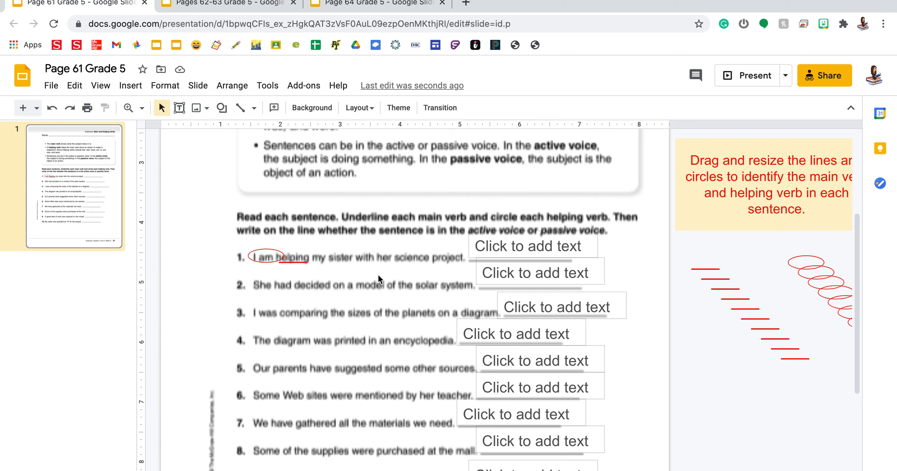
{"action": "mouse_move", "coordinate": [521, 245]}
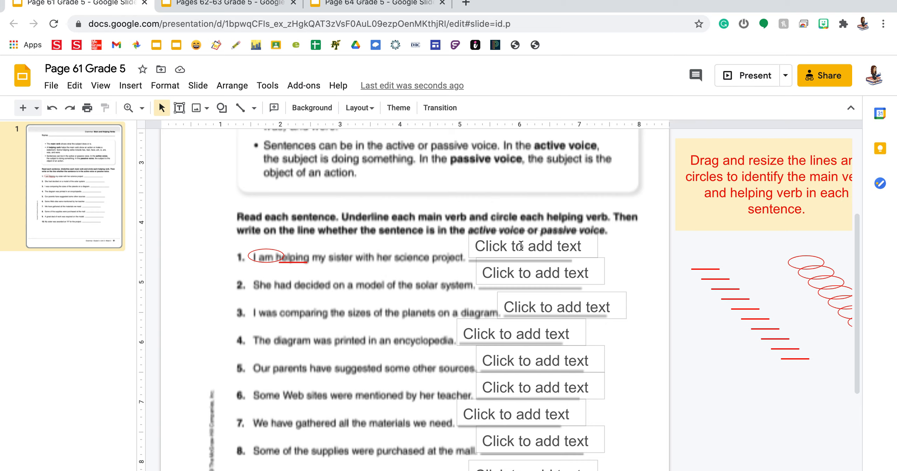
{"action": "left_click", "coordinate": [526, 246]}
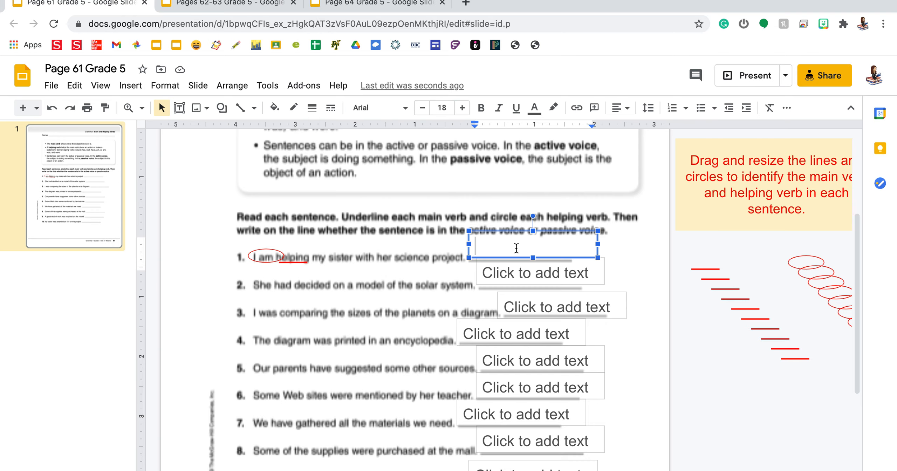
{"action": "type", "text": "pass"}
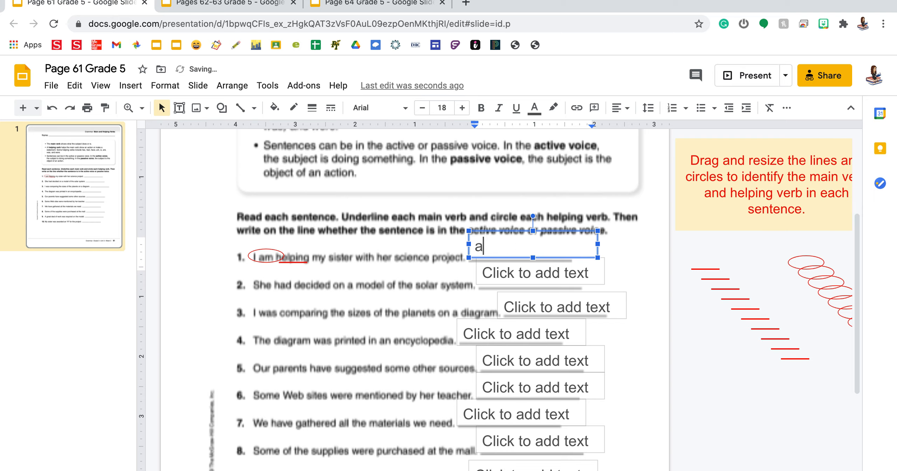
{"action": "type", "text": "Active voice"}
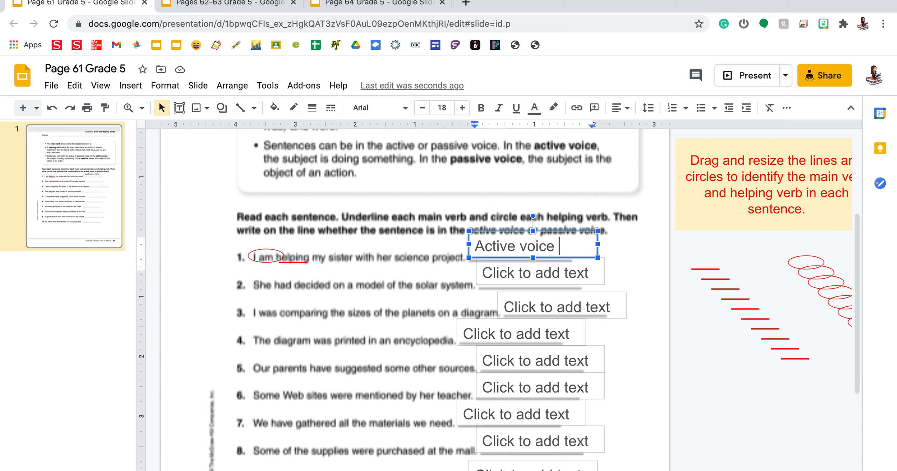
{"action": "mouse_move", "coordinate": [610, 245]}
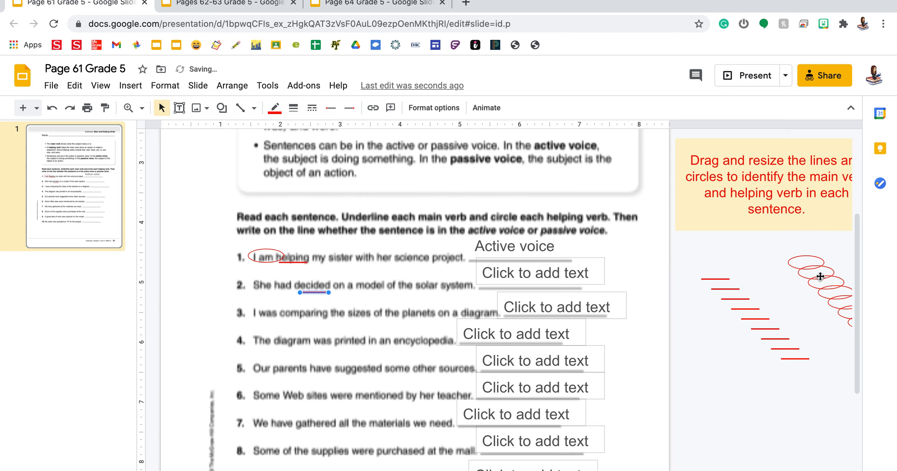
{"action": "mouse_move", "coordinate": [445, 263]}
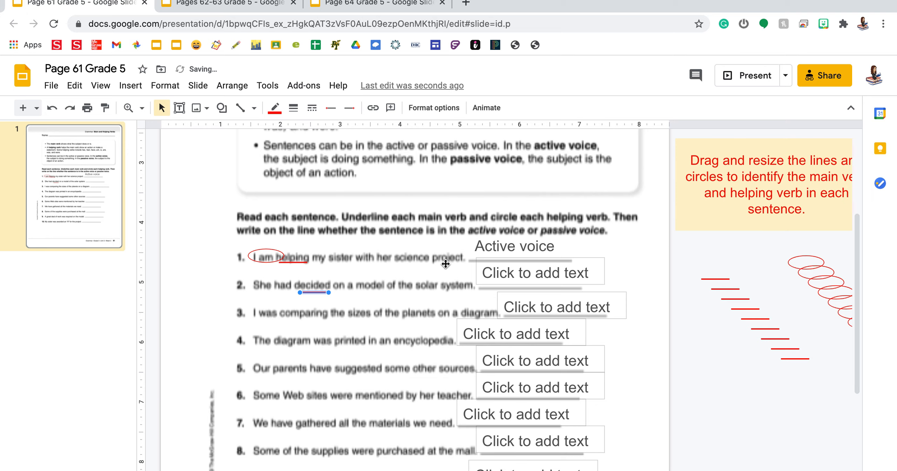
{"action": "mouse_move", "coordinate": [283, 288]}
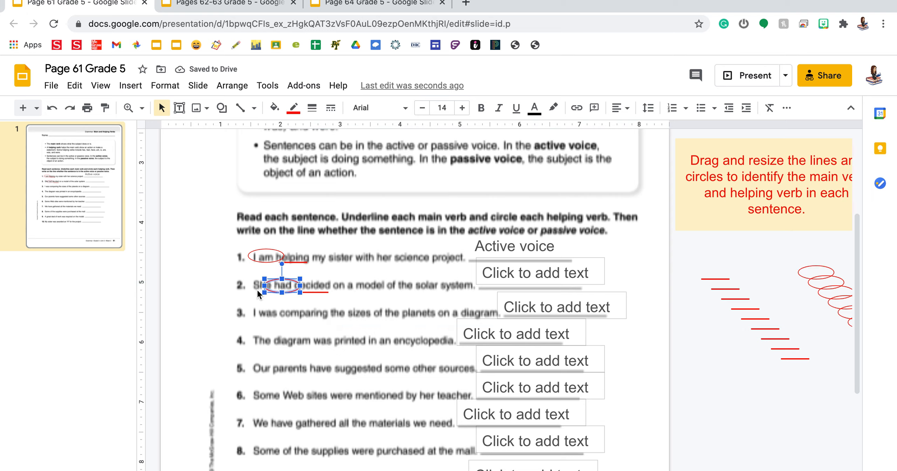
{"action": "mouse_move", "coordinate": [515, 275]}
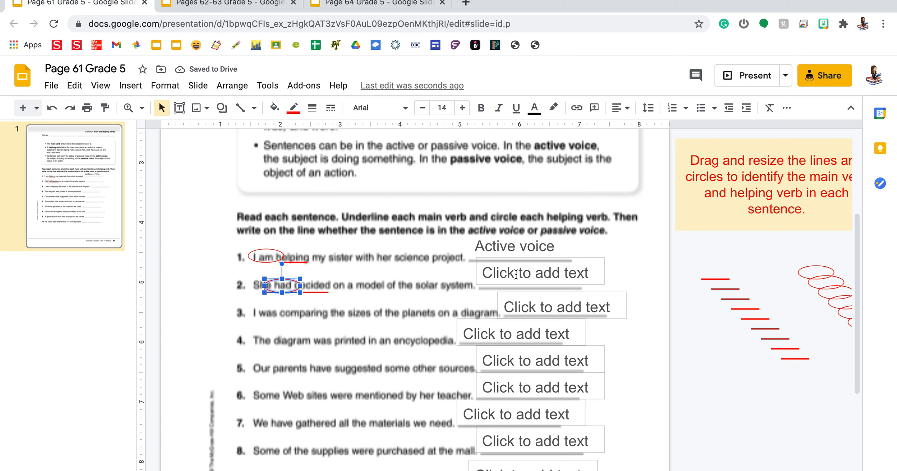
Enter 'Active voice' in sentence 2's answer box
{"action": "type", "text": "acti"}
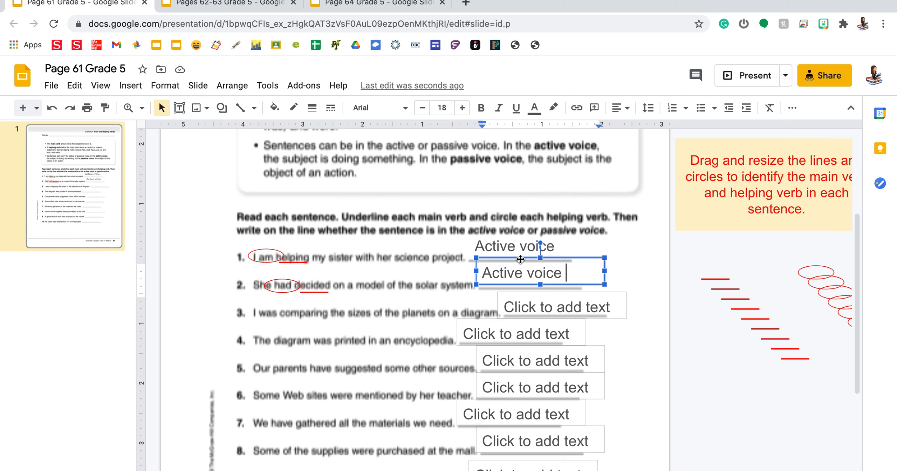
{"action": "mouse_move", "coordinate": [521, 258]}
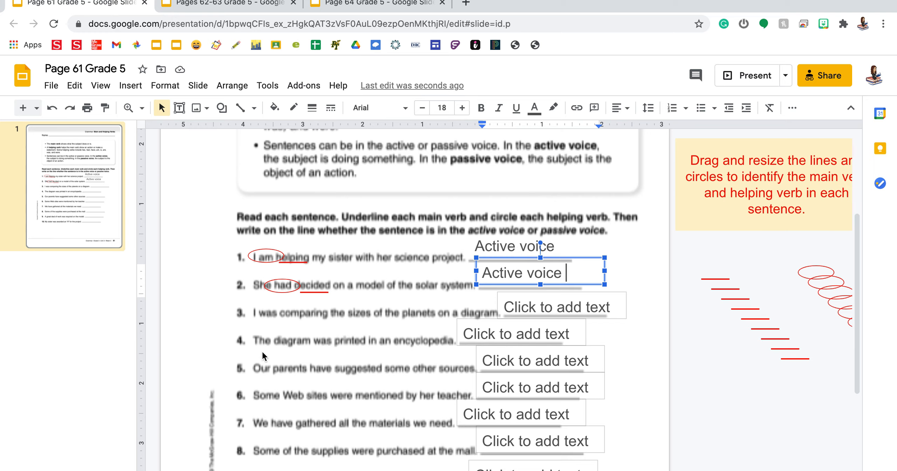
{"action": "mouse_move", "coordinate": [719, 278]}
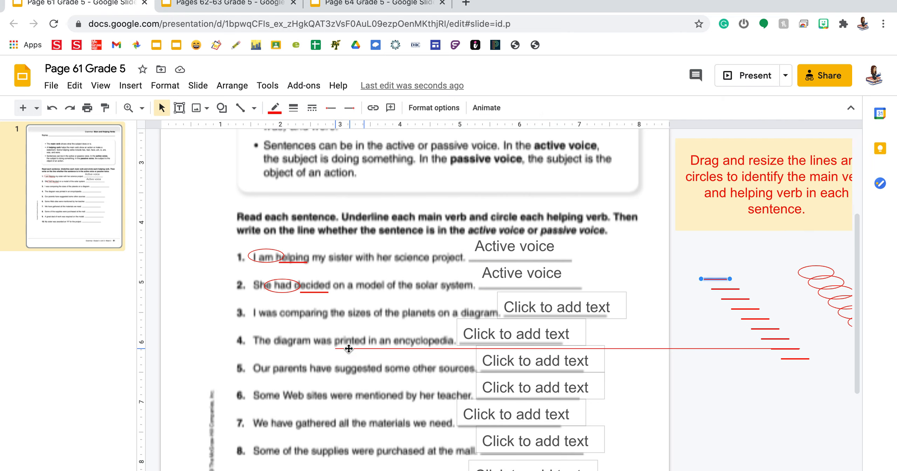
{"action": "mouse_move", "coordinate": [502, 348]}
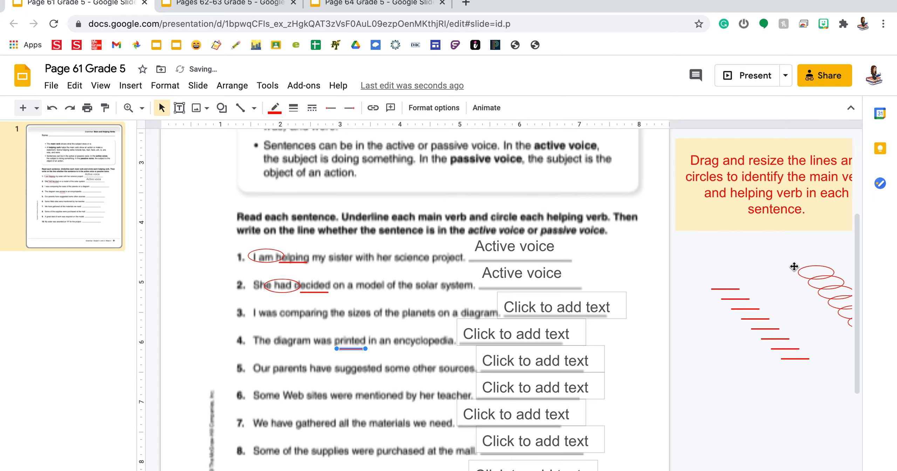
{"action": "mouse_move", "coordinate": [353, 329]}
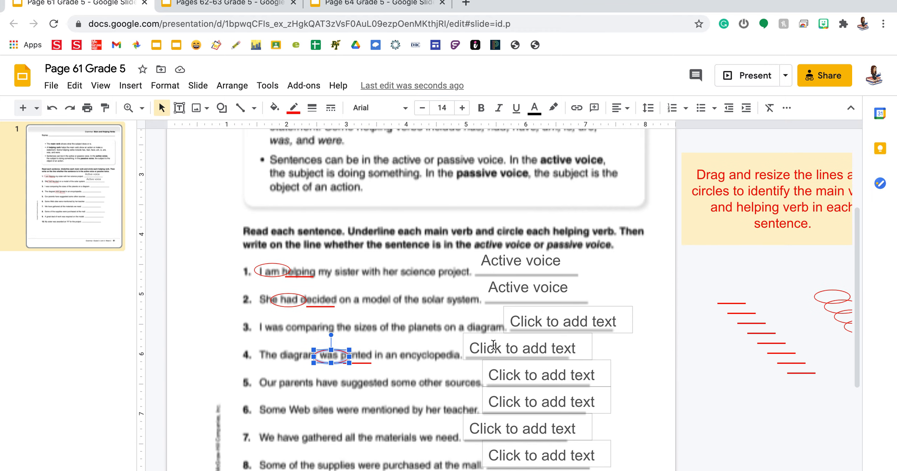
Enter 'Passive voice' for sentence 4, then switch to the Pages 62-63 presentation
{"action": "left_click", "coordinate": [520, 347]}
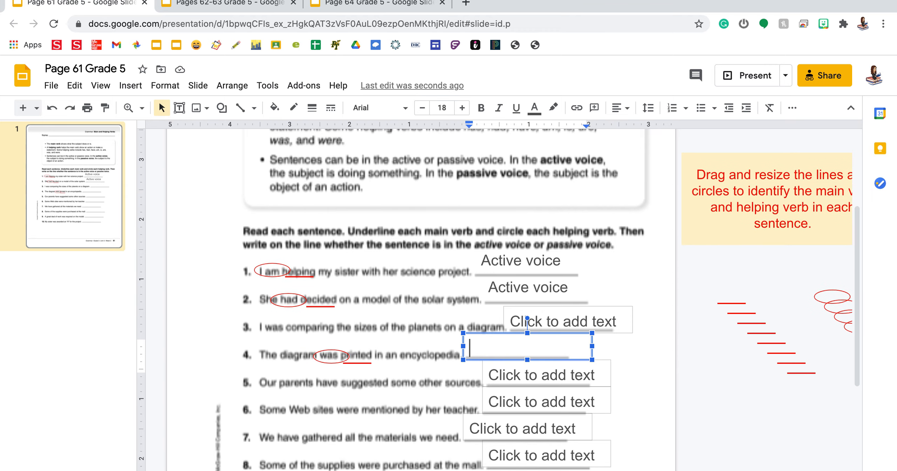
{"action": "type", "text": "Passive voice"}
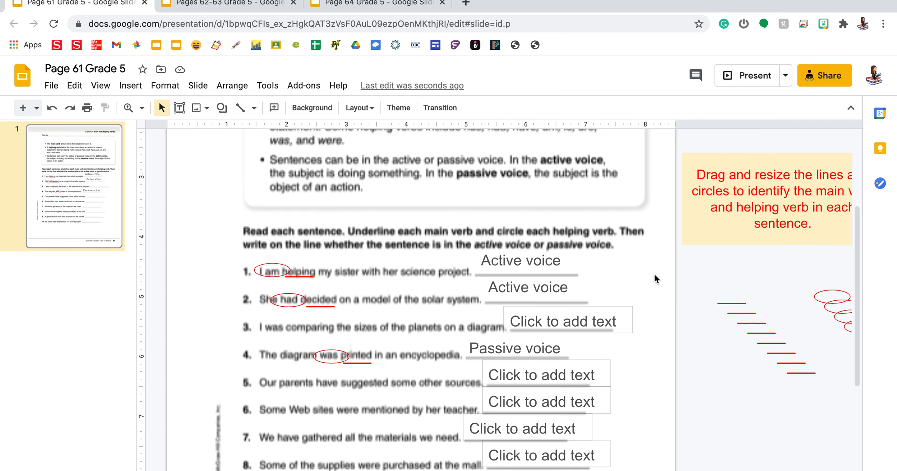
{"action": "mouse_move", "coordinate": [416, 330]}
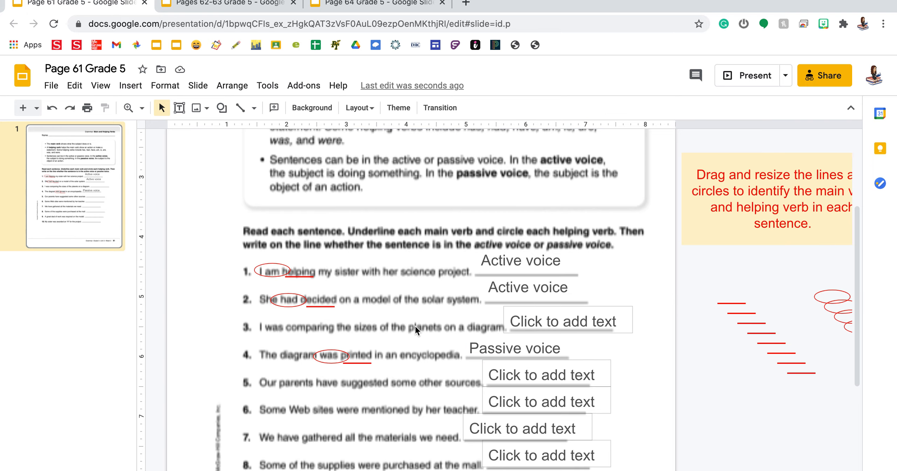
{"action": "scroll", "scroll_direction": "down", "scroll_amount": 3}
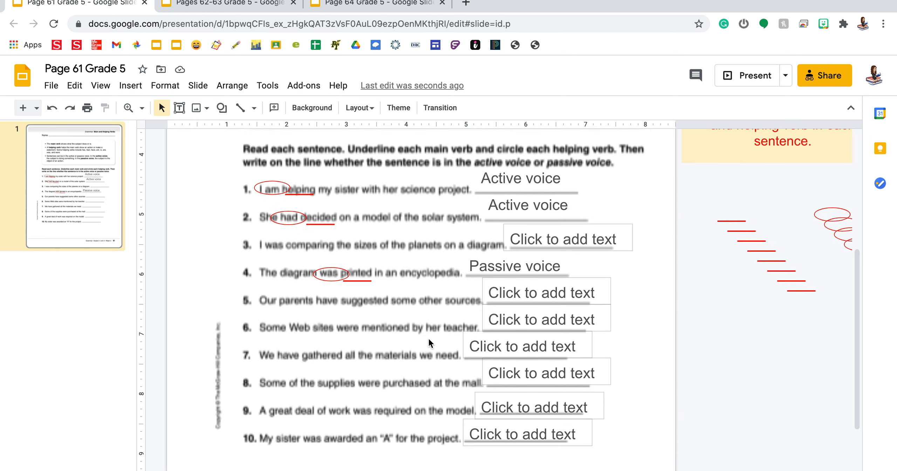
{"action": "left_click", "coordinate": [226, 3]}
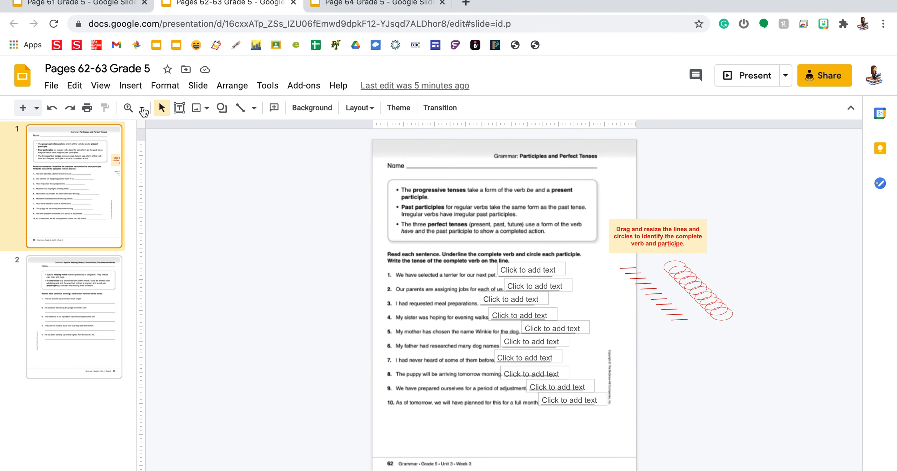
Set the slide zoom level to 100%
{"action": "left_click", "coordinate": [141, 108]}
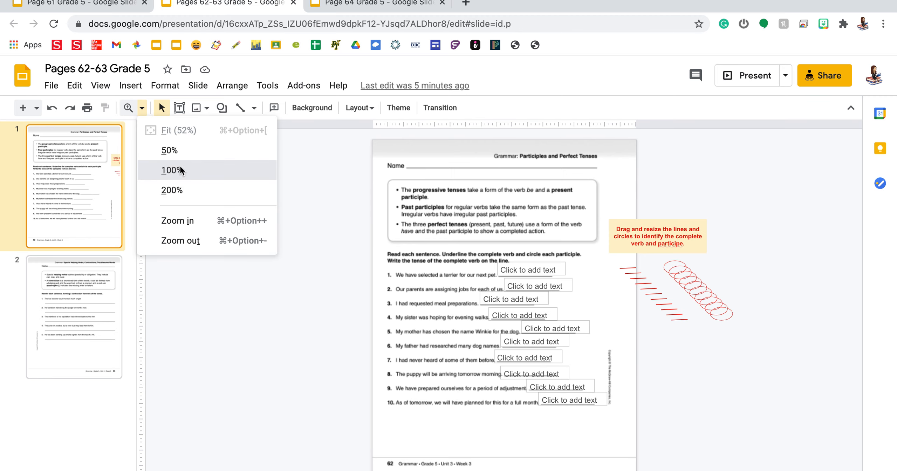
{"action": "left_click", "coordinate": [171, 171]}
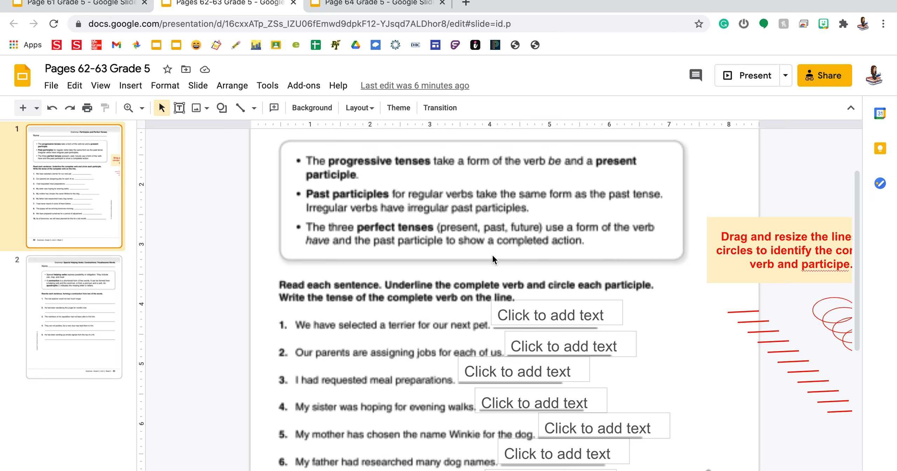
{"action": "mouse_move", "coordinate": [503, 266]}
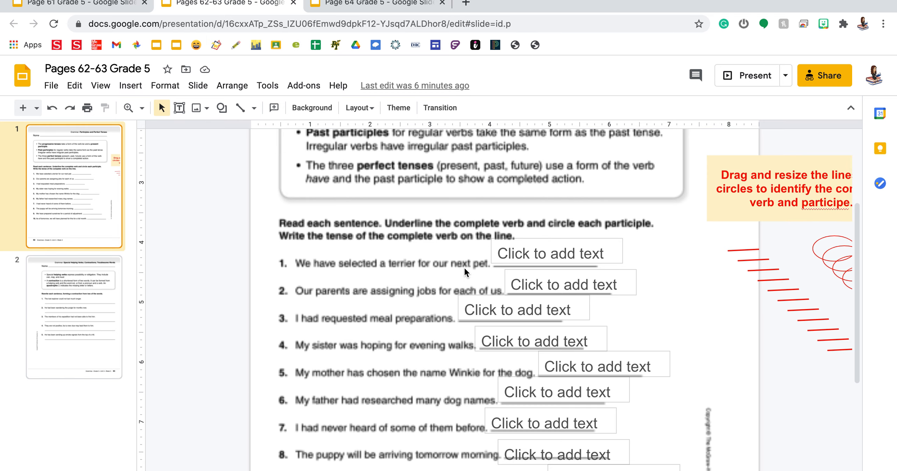
{"action": "scroll", "scroll_direction": "down", "scroll_amount": 3}
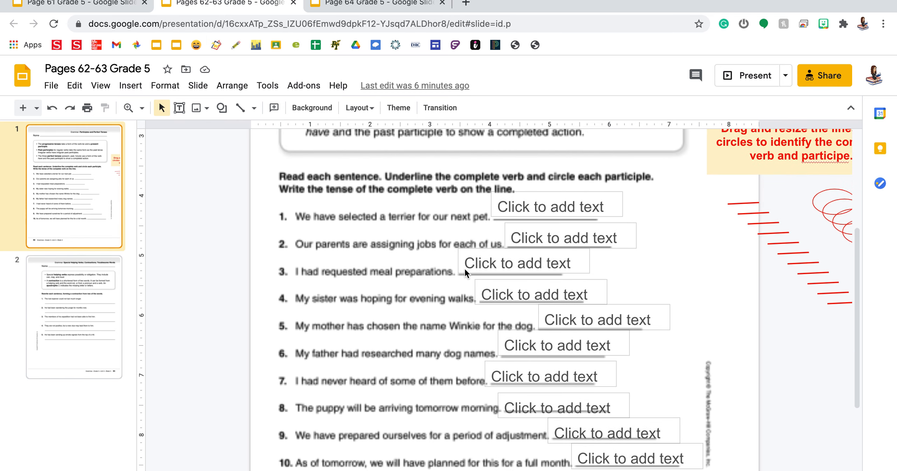
{"action": "mouse_move", "coordinate": [465, 272]}
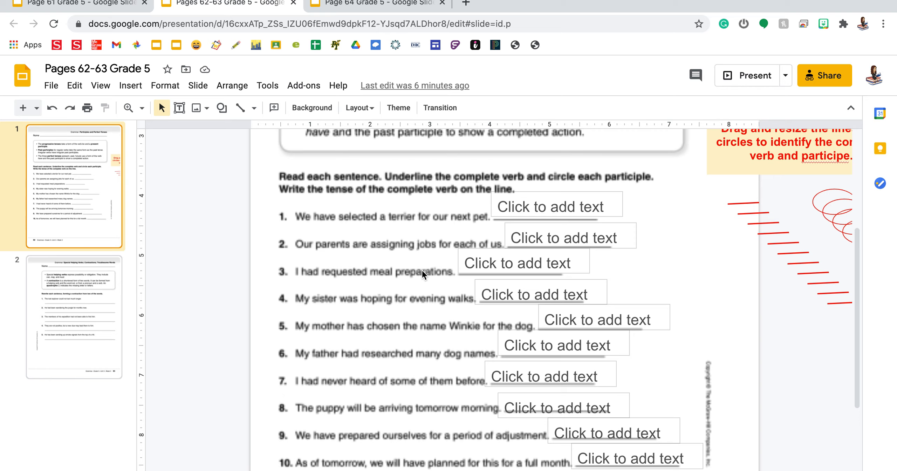
{"action": "mouse_move", "coordinate": [426, 273]}
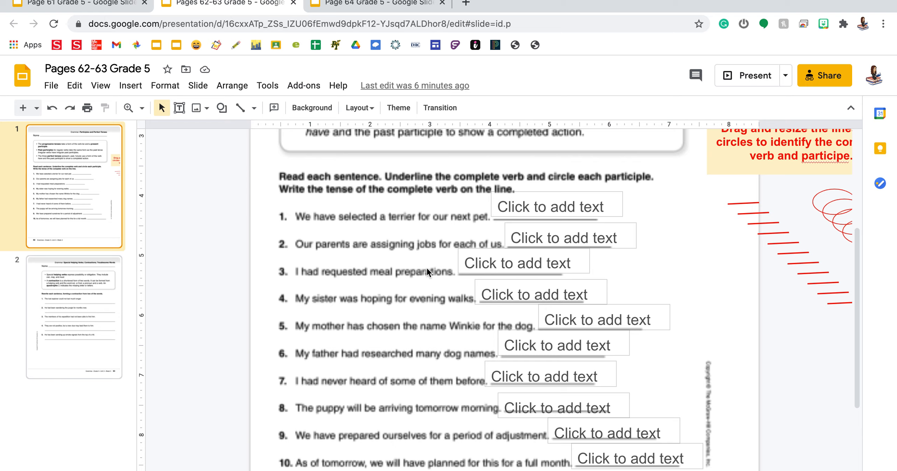
{"action": "mouse_move", "coordinate": [496, 268]}
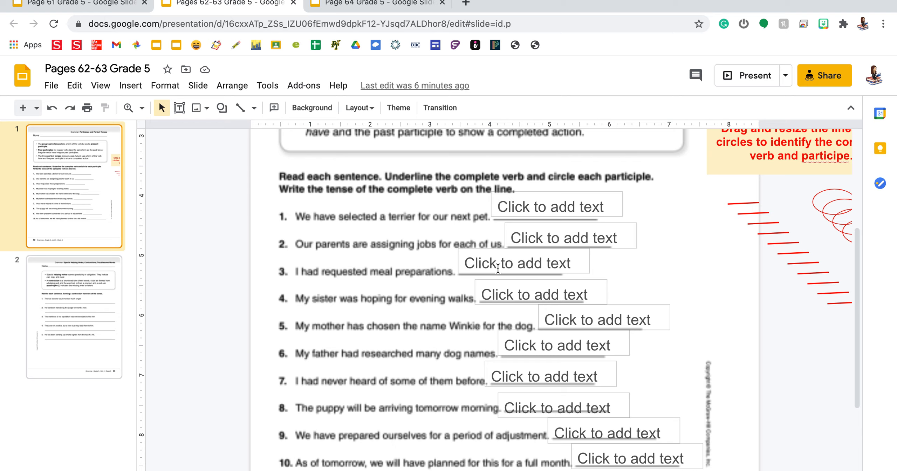
{"action": "mouse_move", "coordinate": [741, 205]}
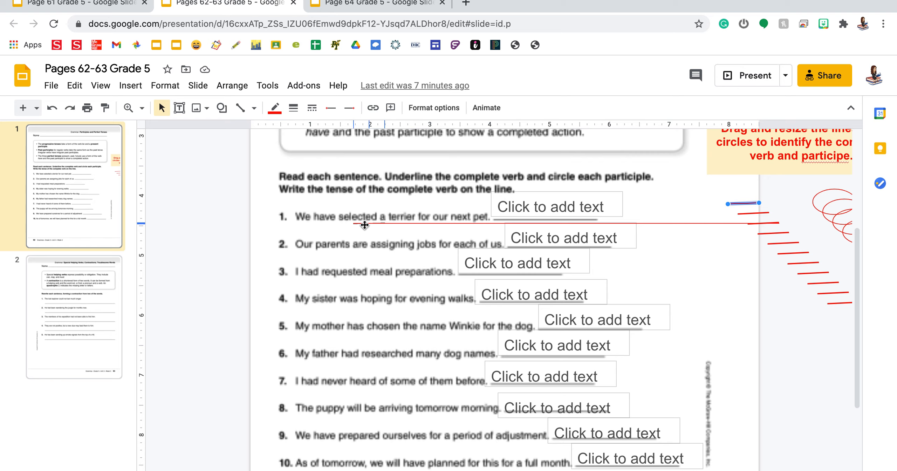
{"action": "mouse_move", "coordinate": [353, 224]}
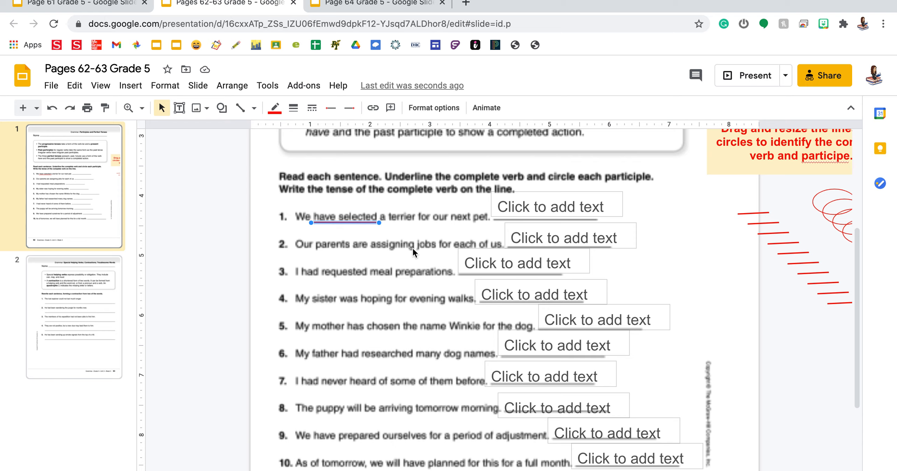
{"action": "mouse_move", "coordinate": [366, 255]}
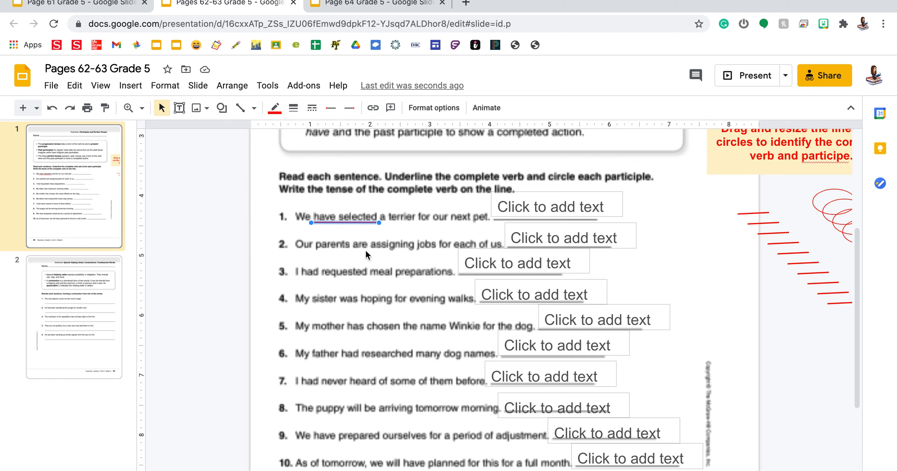
{"action": "mouse_move", "coordinate": [441, 252]}
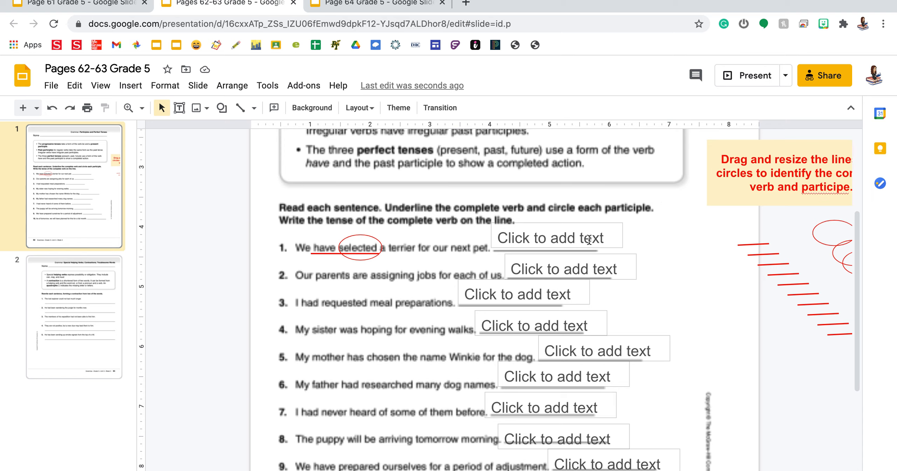
Enter 'Present perfect' in sentence 1's answer box
{"action": "left_click", "coordinate": [553, 238]}
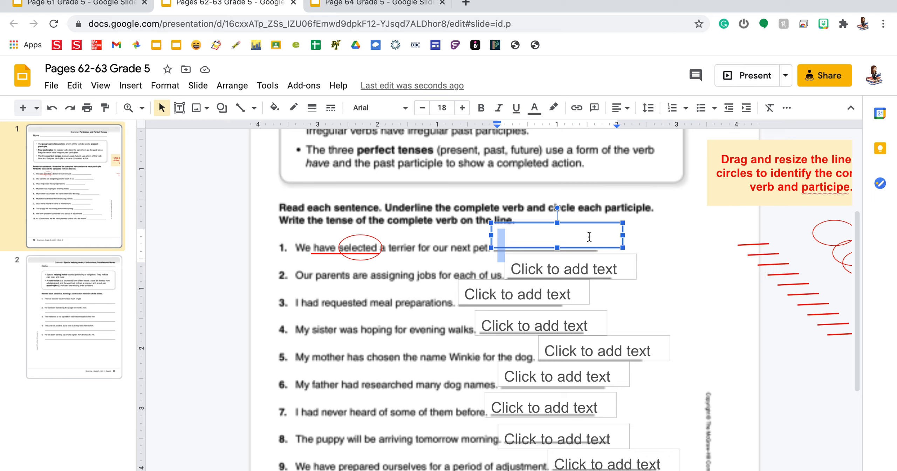
{"action": "type", "text": "Present [e"}
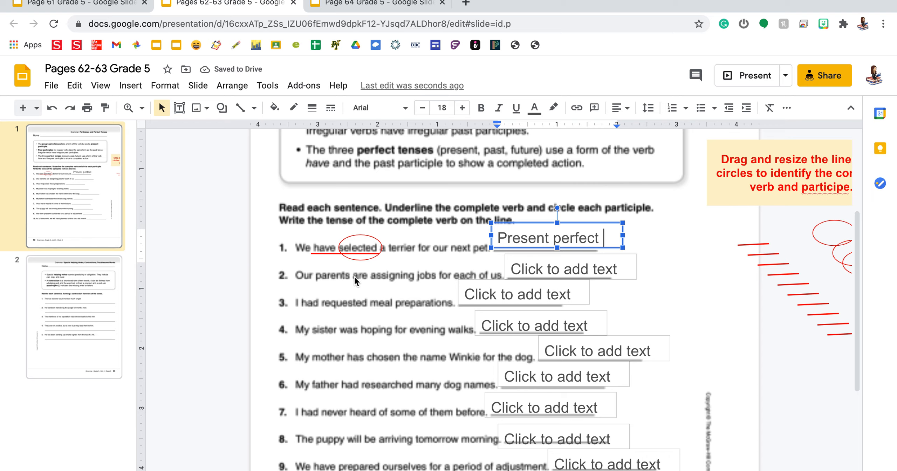
{"action": "mouse_move", "coordinate": [323, 247]}
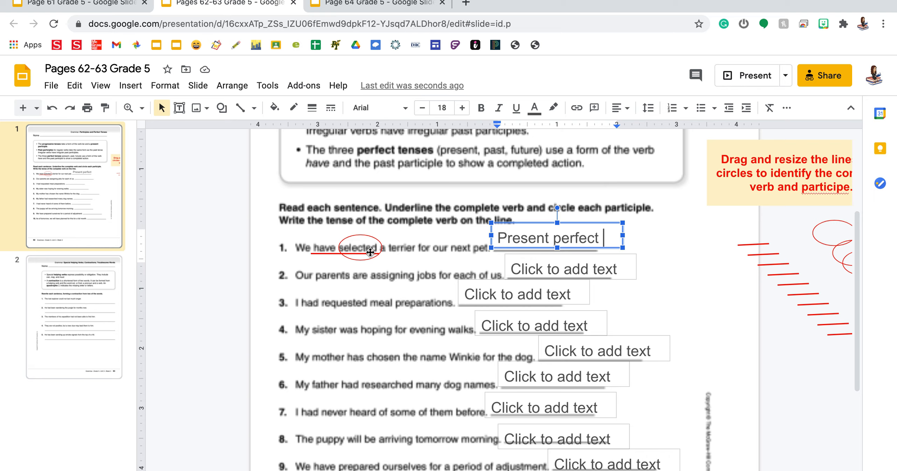
{"action": "mouse_move", "coordinate": [389, 163]}
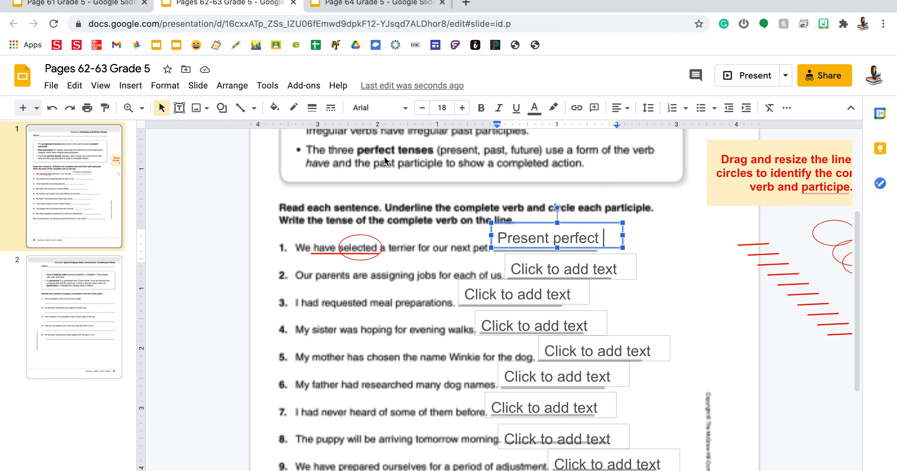
{"action": "mouse_move", "coordinate": [763, 245]}
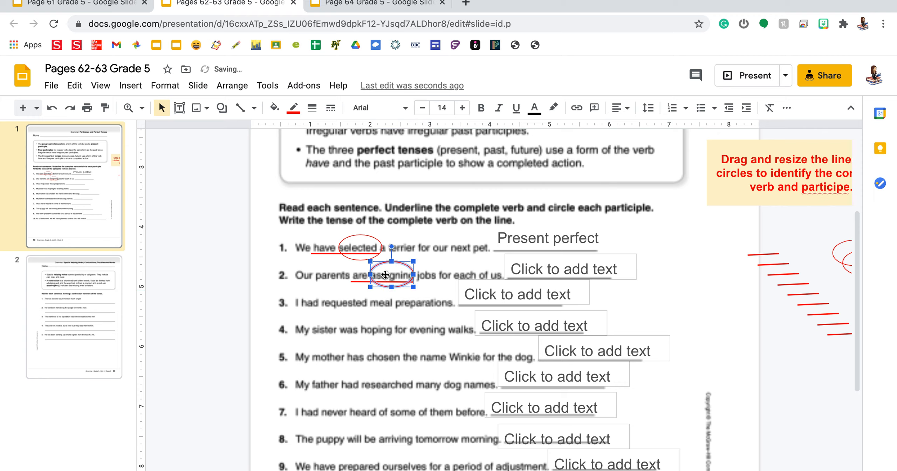
{"action": "mouse_move", "coordinate": [436, 310]}
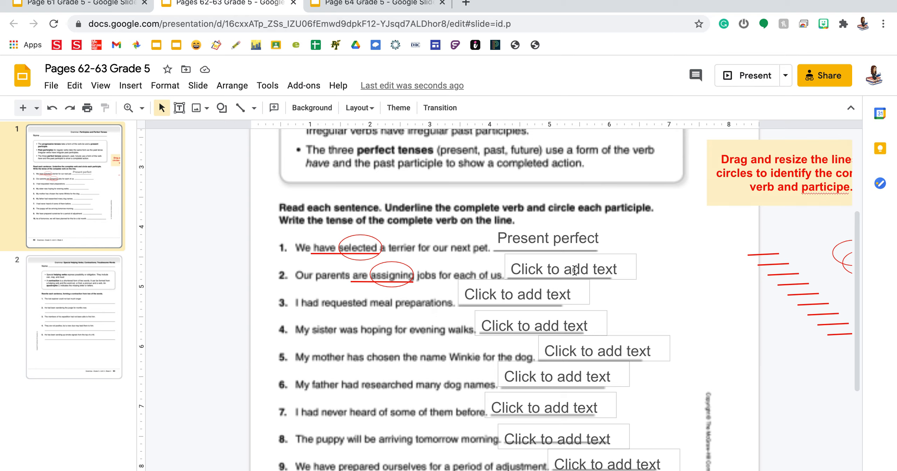
Enter 'Present progressive' in sentence 2's answer box
{"action": "left_click", "coordinate": [568, 269]}
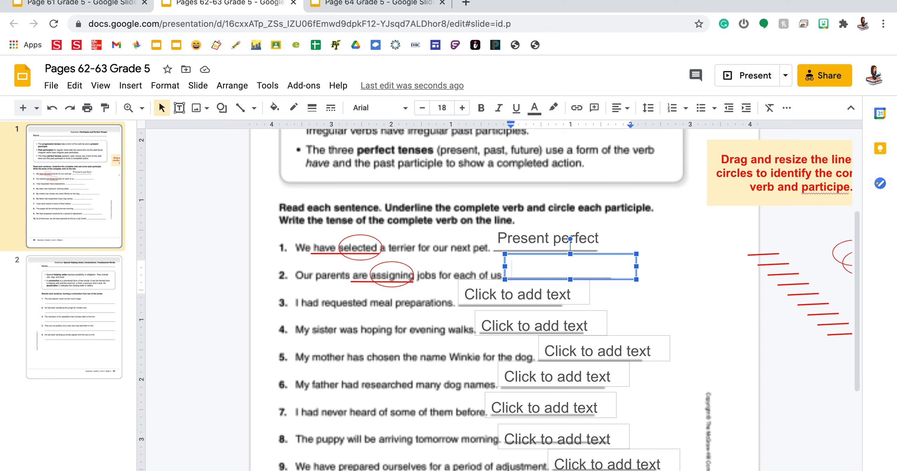
{"action": "type", "text": "Present progre"}
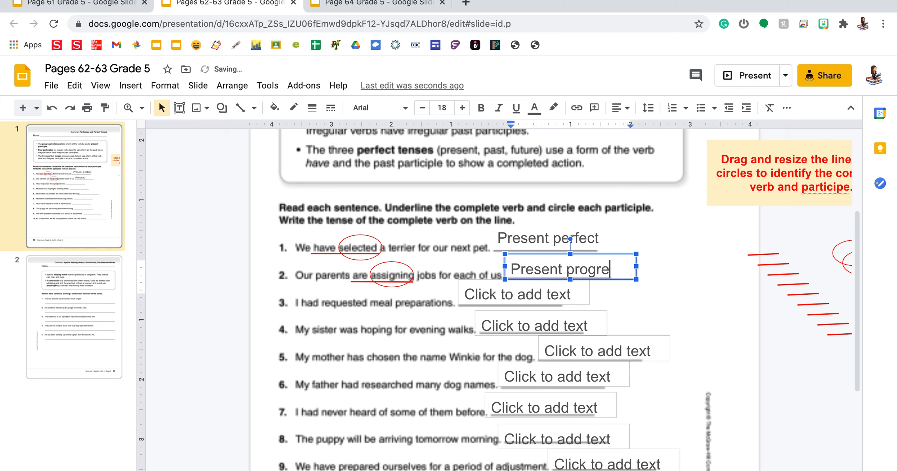
{"action": "type", "text": "ssive"}
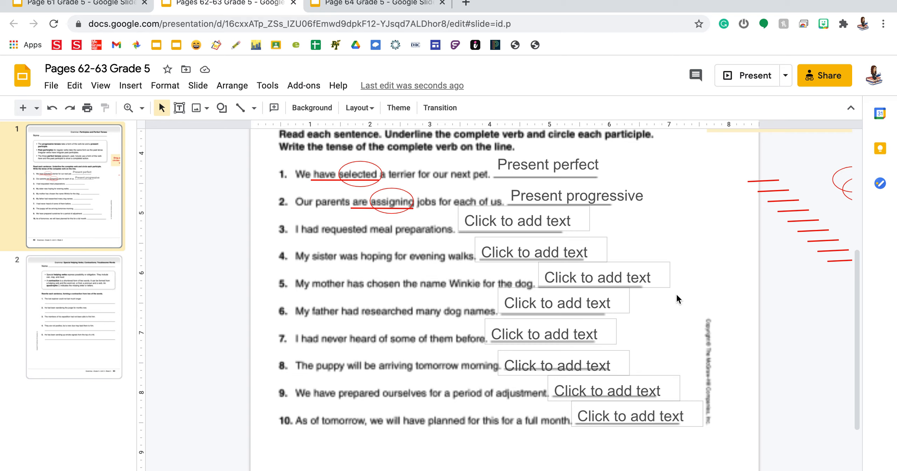
{"action": "mouse_move", "coordinate": [761, 182]}
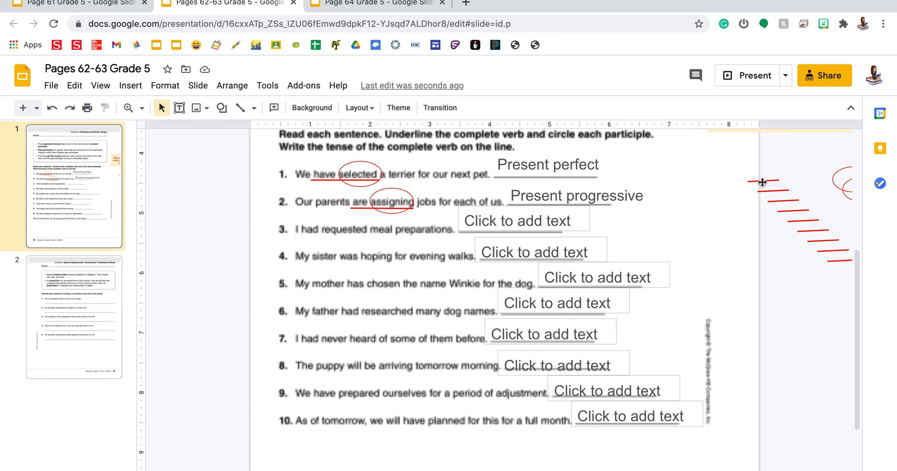
Mark 'had requested' with line and circle and enter 'Past perfect' for sentence 3
{"action": "left_click", "coordinate": [760, 182]}
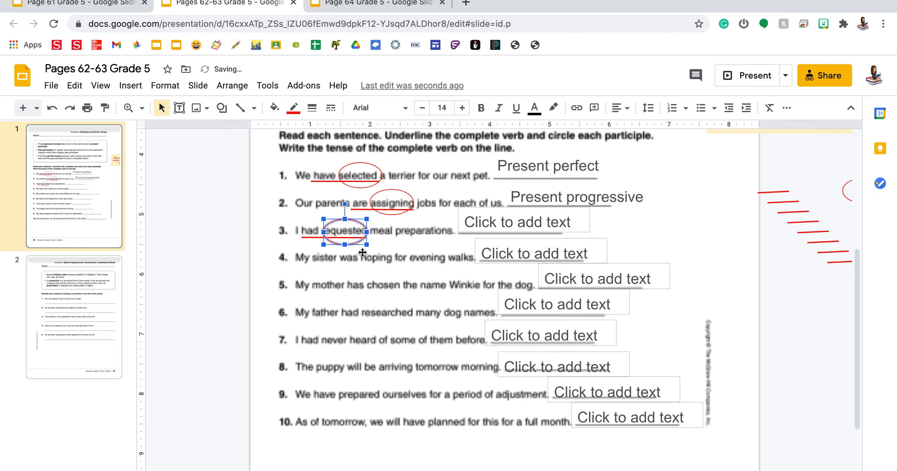
{"action": "left_click", "coordinate": [384, 261]}
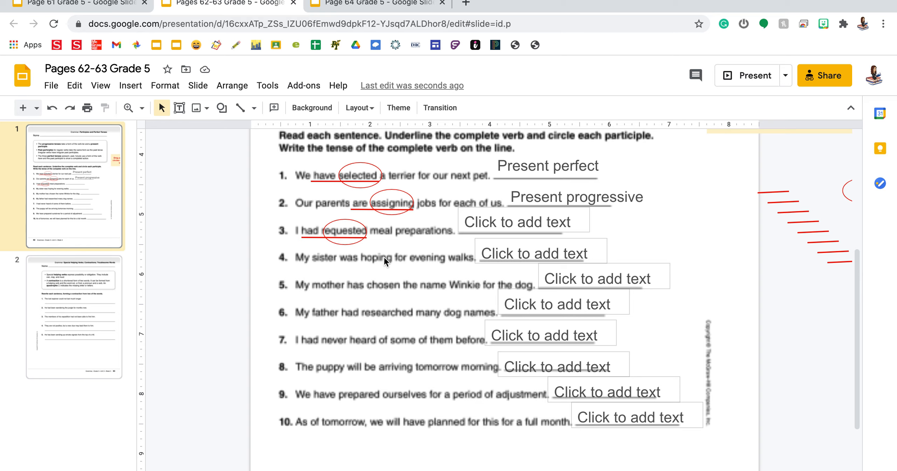
{"action": "mouse_move", "coordinate": [503, 217]}
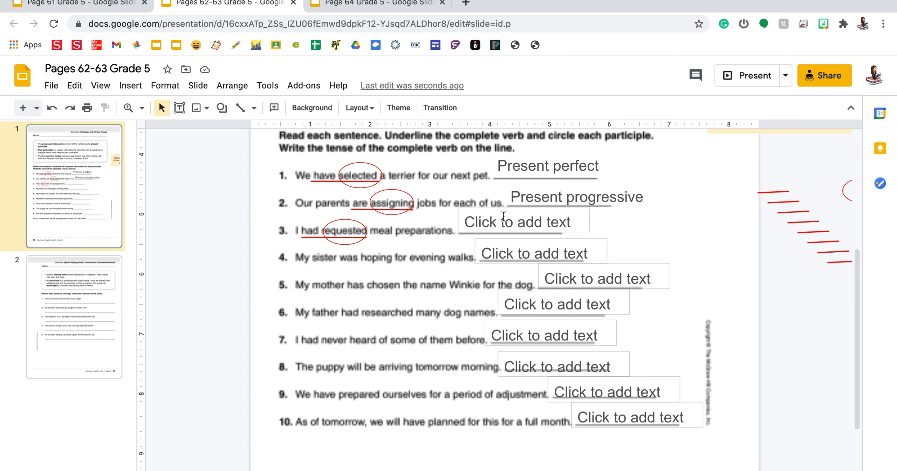
{"action": "type", "text": "past"}
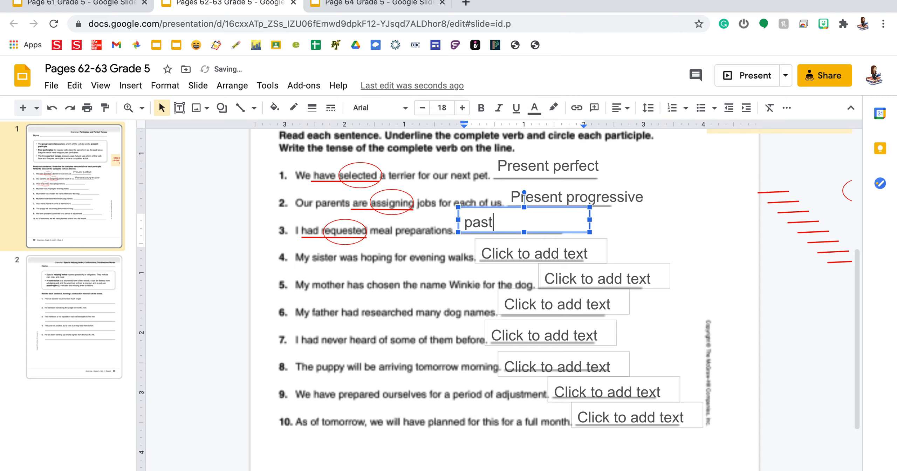
{"action": "type", "text": "Past perfect"}
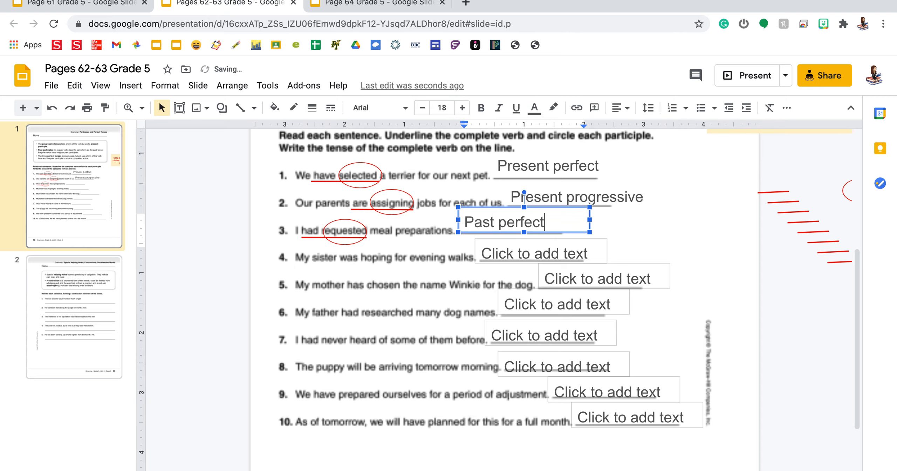
{"action": "mouse_move", "coordinate": [665, 231]}
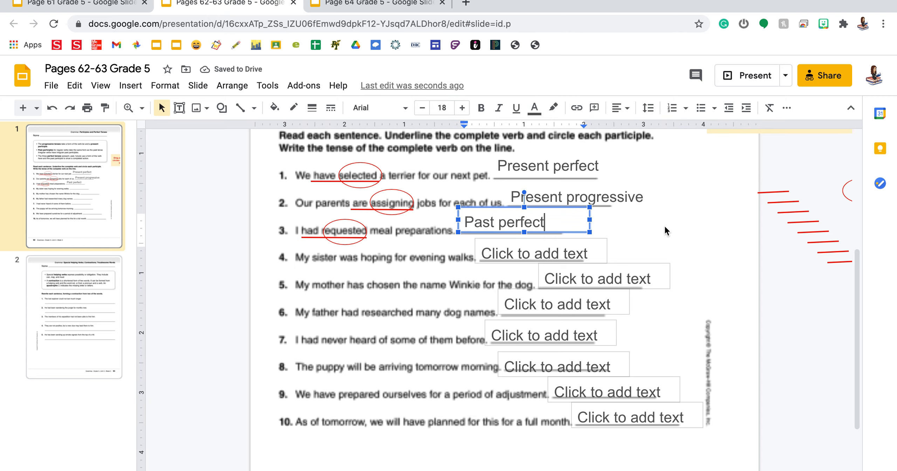
{"action": "left_click", "coordinate": [665, 230]}
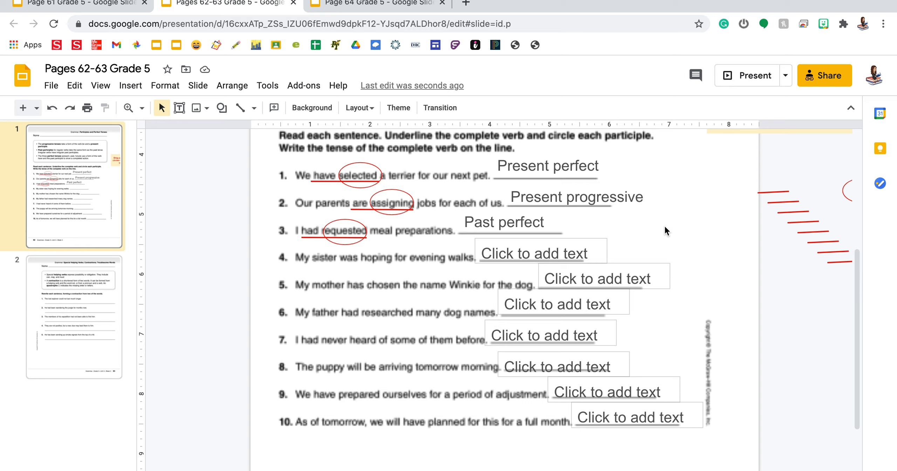
{"action": "mouse_move", "coordinate": [772, 198]}
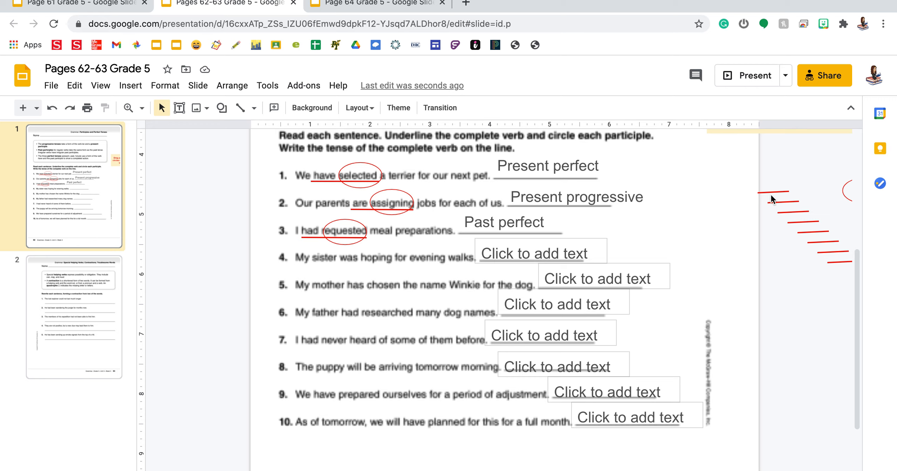
{"action": "left_click", "coordinate": [775, 194]}
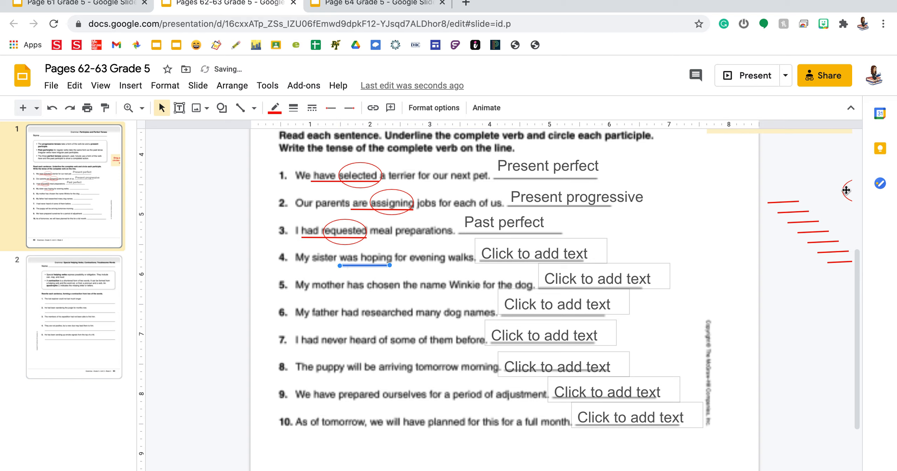
Circle 'hoping' and enter 'Past progressive' in sentence 4's answer box
{"action": "left_click", "coordinate": [364, 264]}
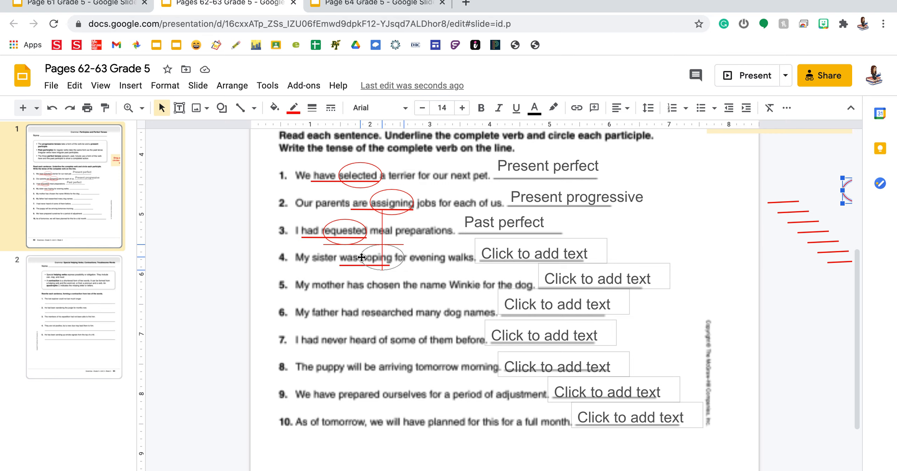
{"action": "left_click", "coordinate": [376, 257]}
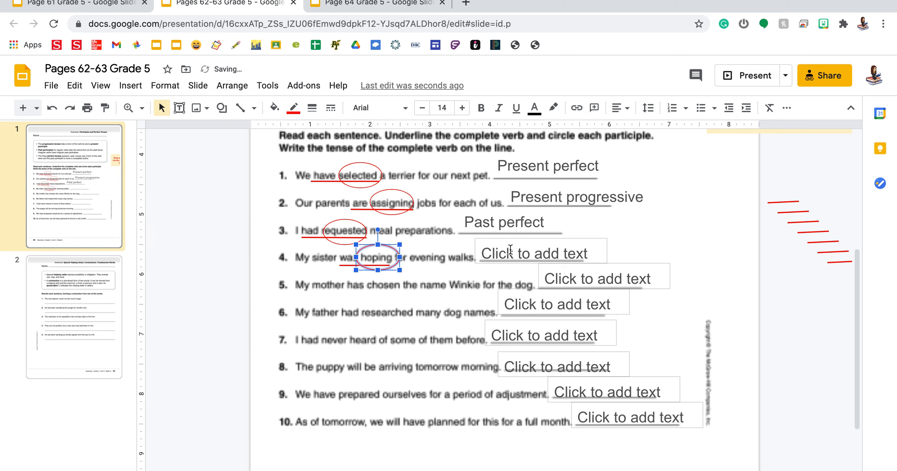
{"action": "left_click", "coordinate": [531, 253]}
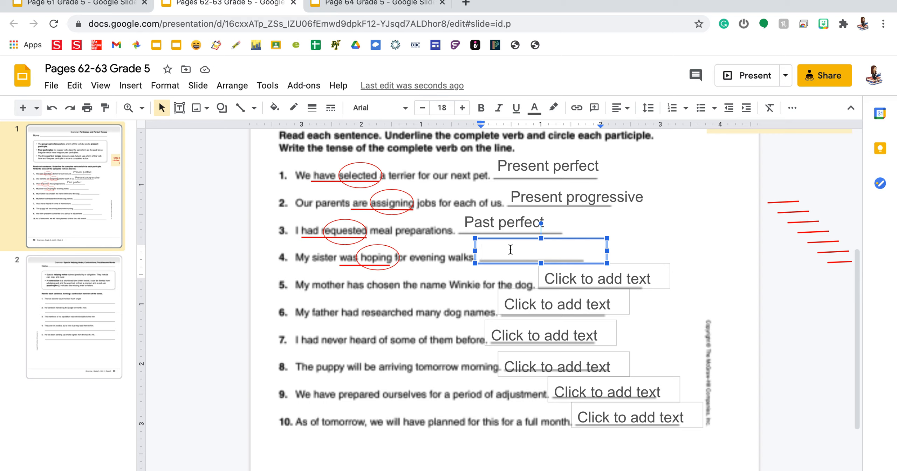
{"action": "type", "text": "past"}
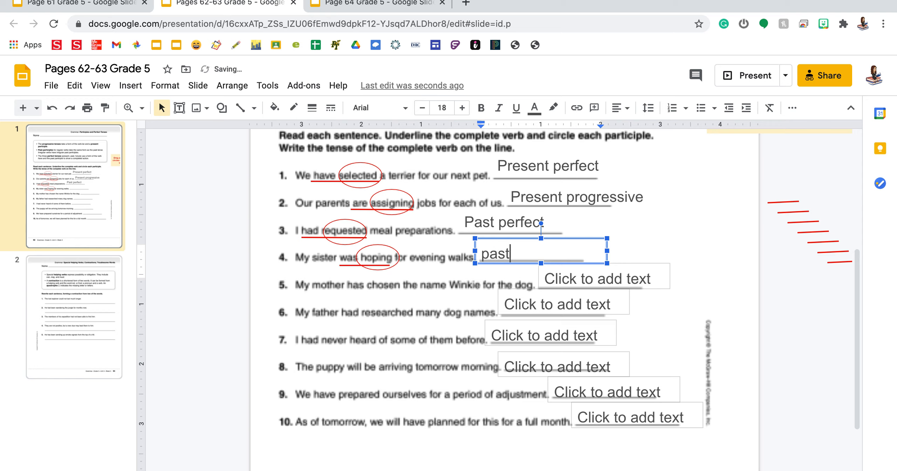
{"action": "type", "text": "Past progr"}
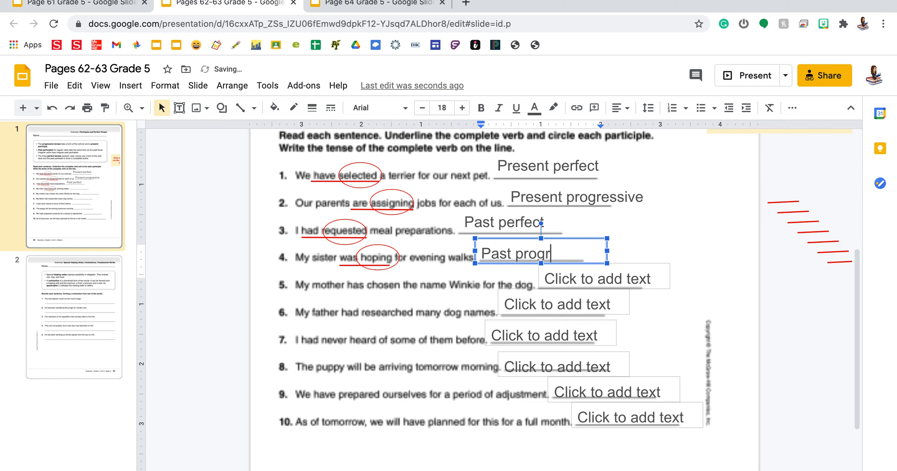
{"action": "type", "text": "essive"}
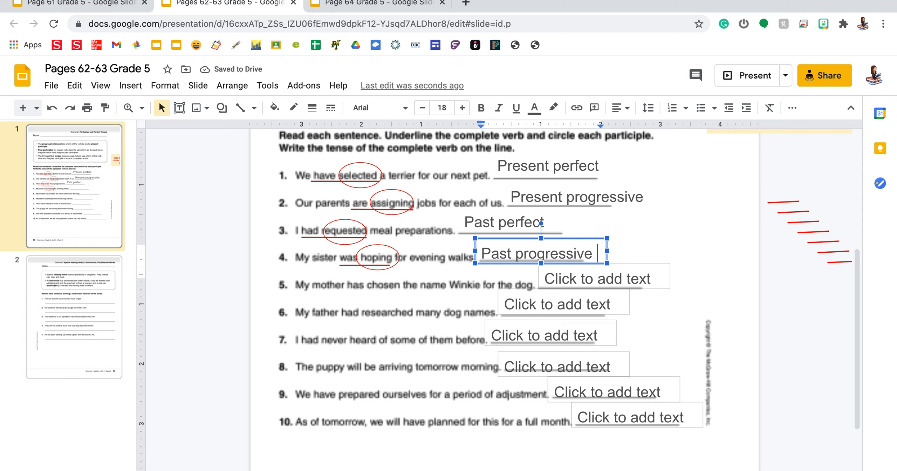
{"action": "mouse_move", "coordinate": [429, 280]}
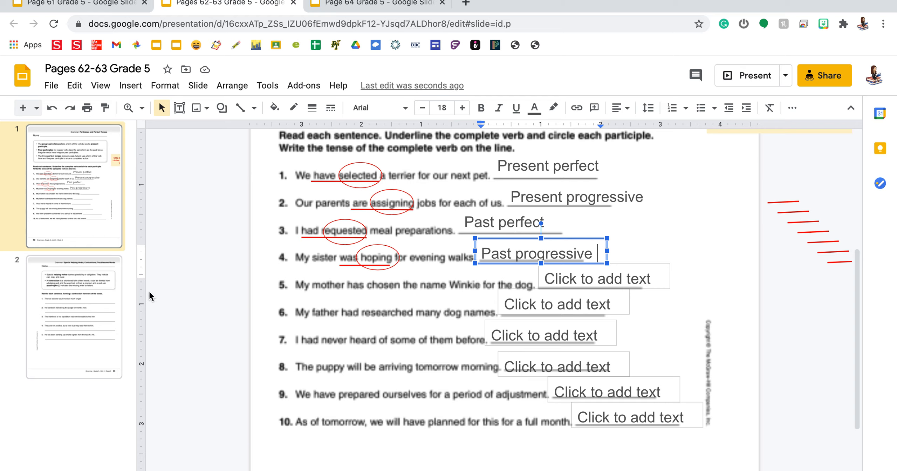
Show slide 2's contraction worksheet with numbered sentences 1–5 in view
{"action": "left_click", "coordinate": [73, 315]}
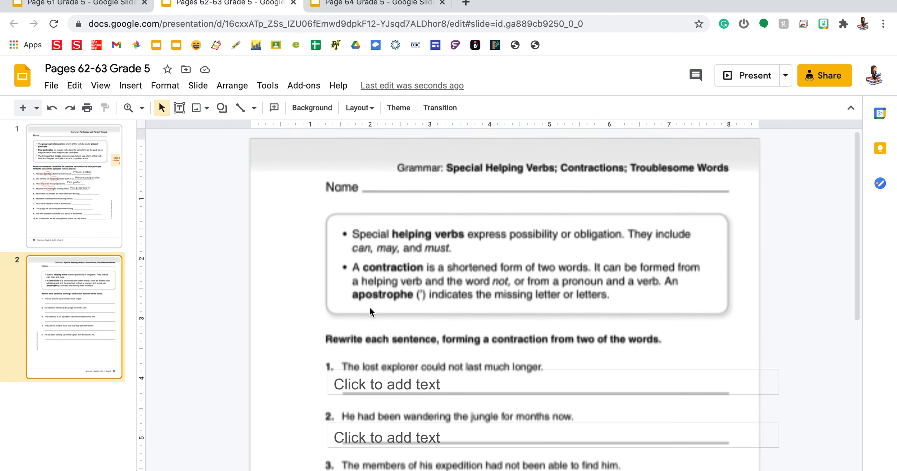
{"action": "mouse_move", "coordinate": [363, 314]}
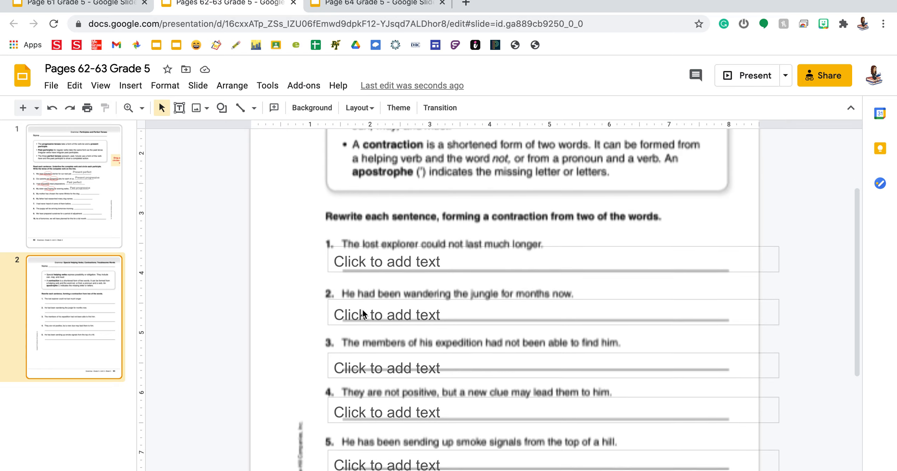
{"action": "scroll", "scroll_direction": "down", "scroll_amount": 3}
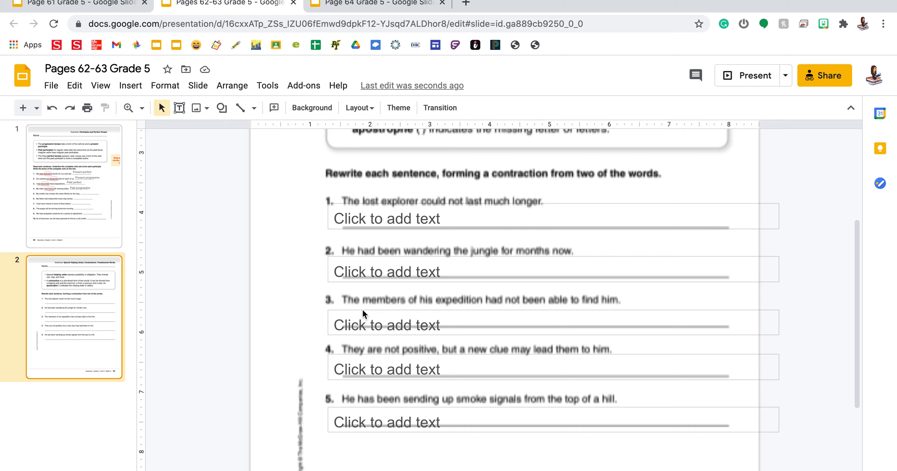
Fill sentence 1's answer box with 'The list explorer couldn't last much longer.'
{"action": "left_click", "coordinate": [387, 217]}
{"action": "type", "text": "The list explorer cou"}
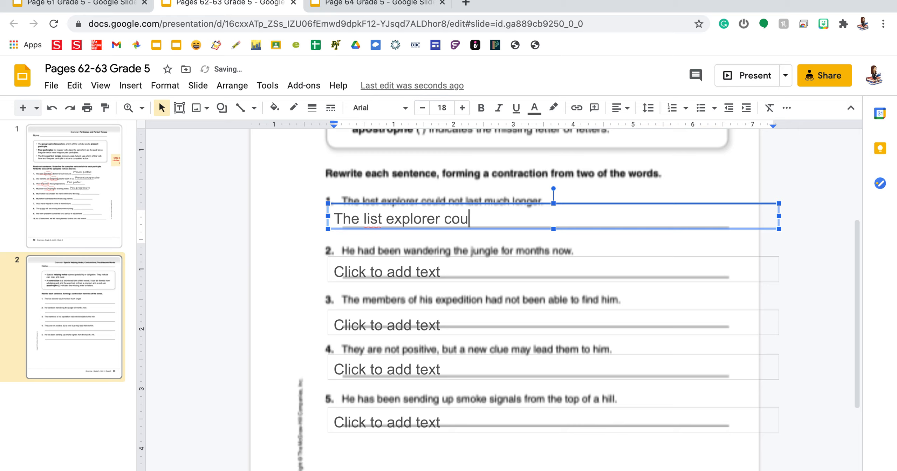
{"action": "type", "text": "ldn't"}
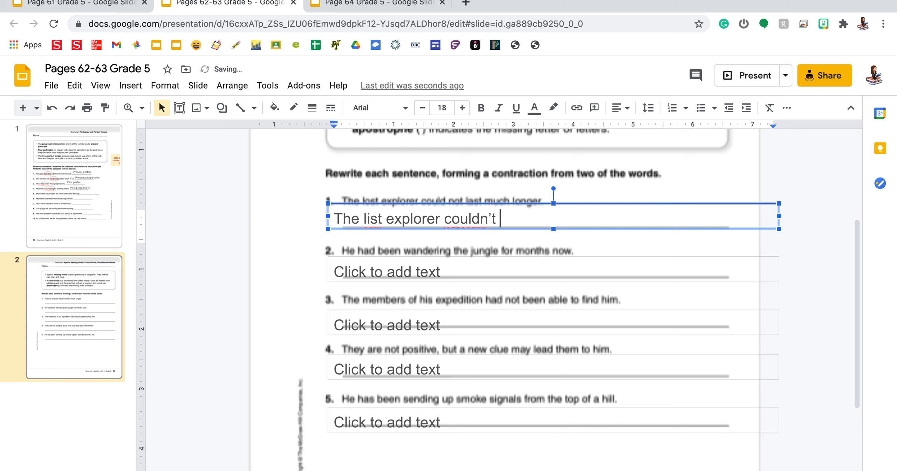
{"action": "type", "text": "last much long"}
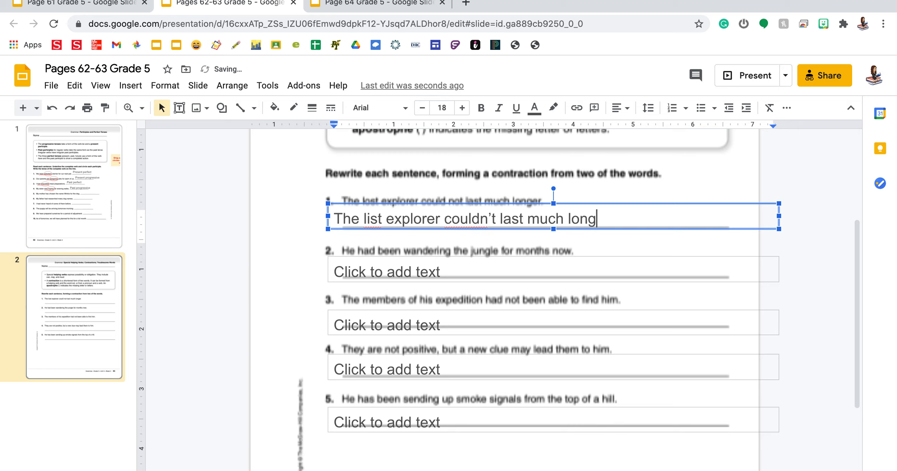
{"action": "type", "text": "er."}
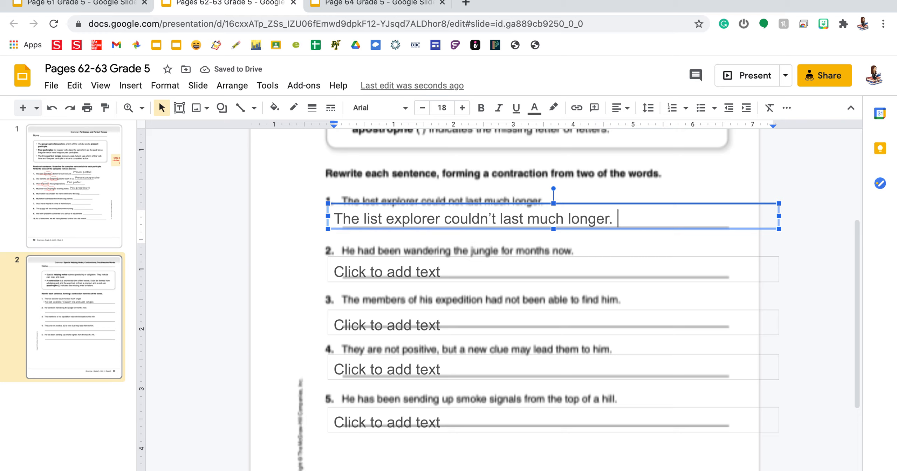
{"action": "mouse_move", "coordinate": [341, 255]}
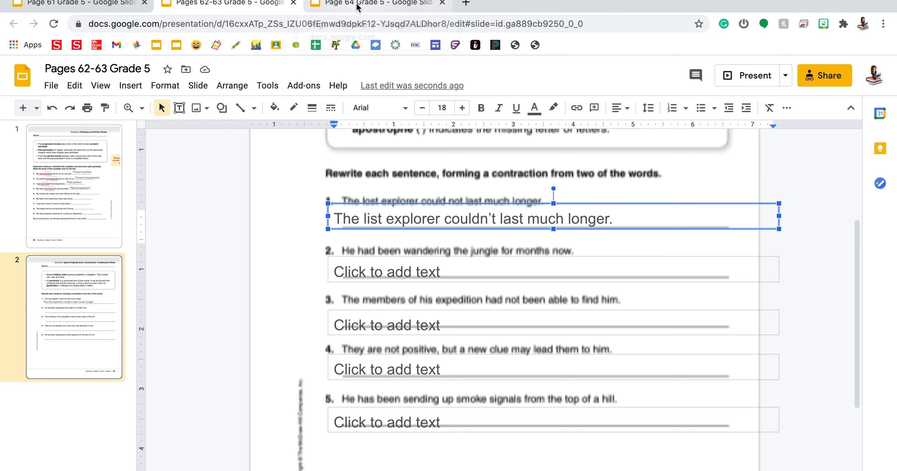
Bring the Page 64 Grade 5 worksheet's paragraph and lined answer box into view
{"action": "left_click", "coordinate": [374, 3]}
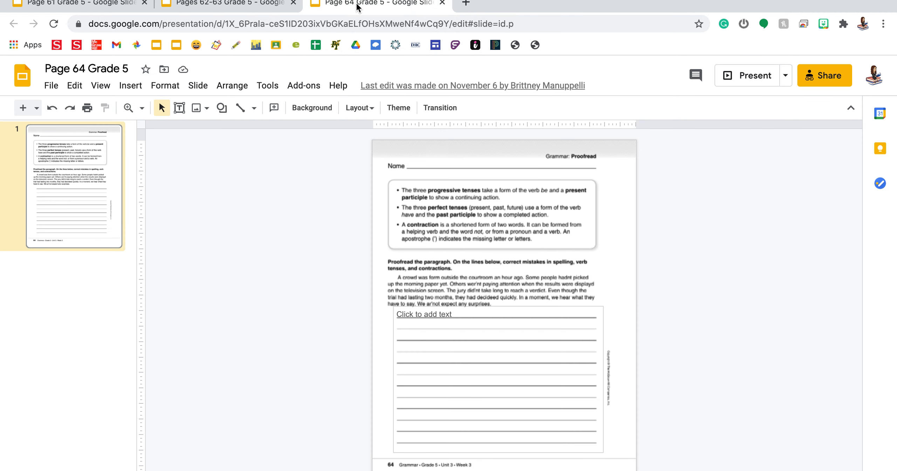
{"action": "mouse_move", "coordinate": [140, 117]}
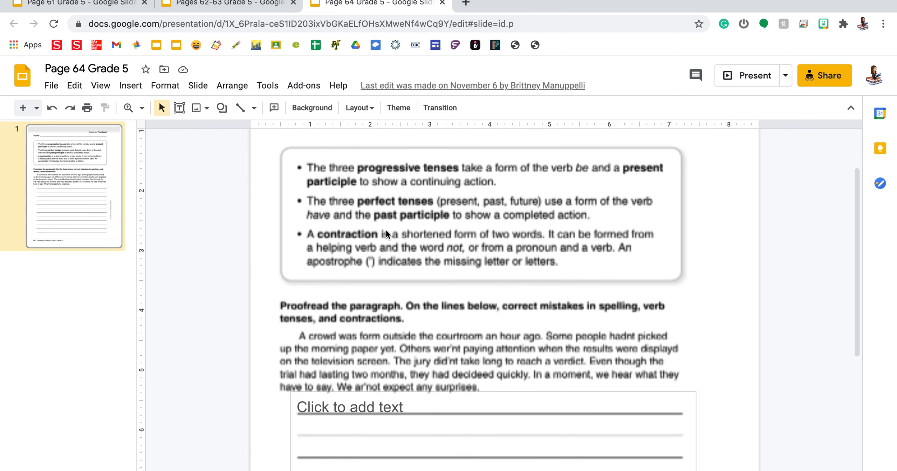
{"action": "scroll", "scroll_direction": "down", "scroll_amount": 3}
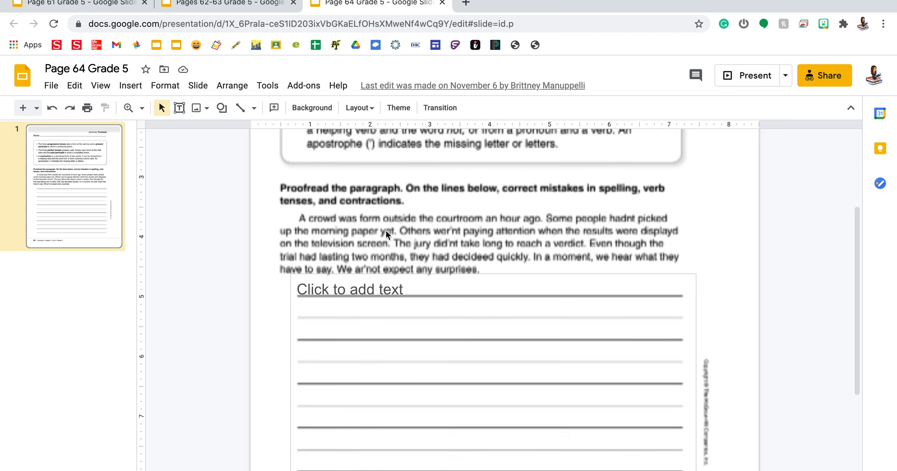
{"action": "scroll", "scroll_direction": "down", "scroll_amount": 3}
{"action": "type", "text": "A crow"}
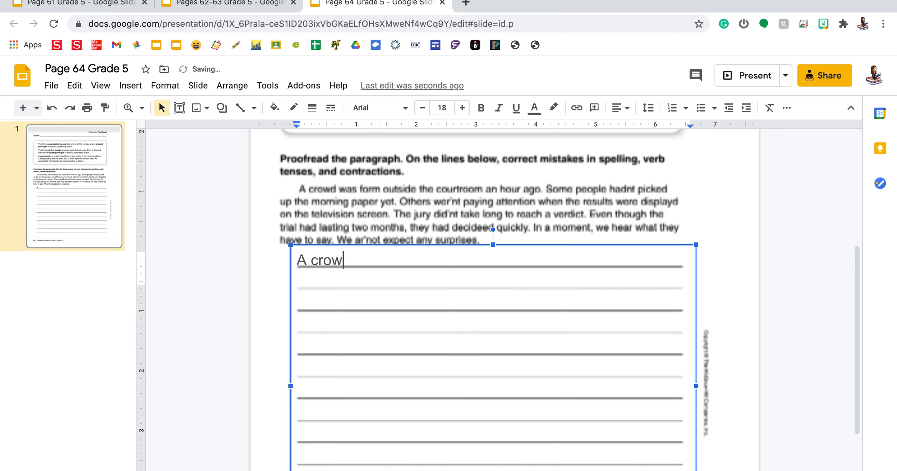
Complete sentence 1: 'A crowd was forming outside the courtroom an hour ago.'
{"action": "type", "text": "d was forming"}
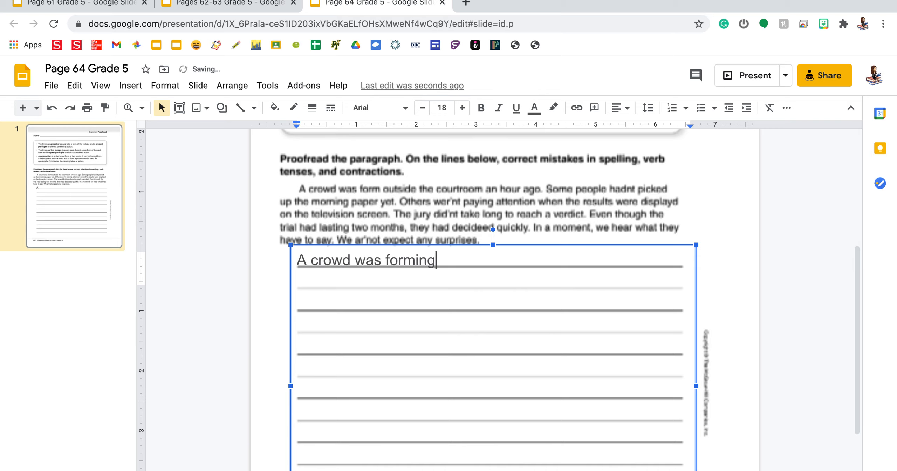
{"action": "type", "text": "outside the court"}
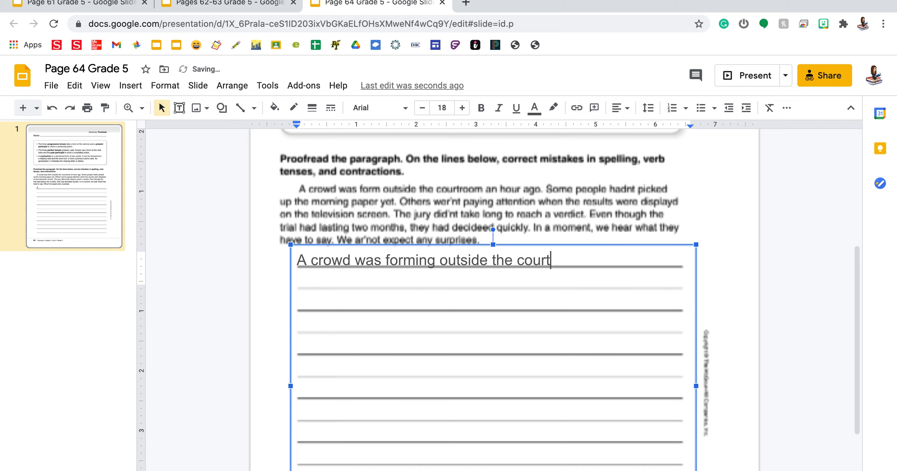
{"action": "type", "text": "room an hour"}
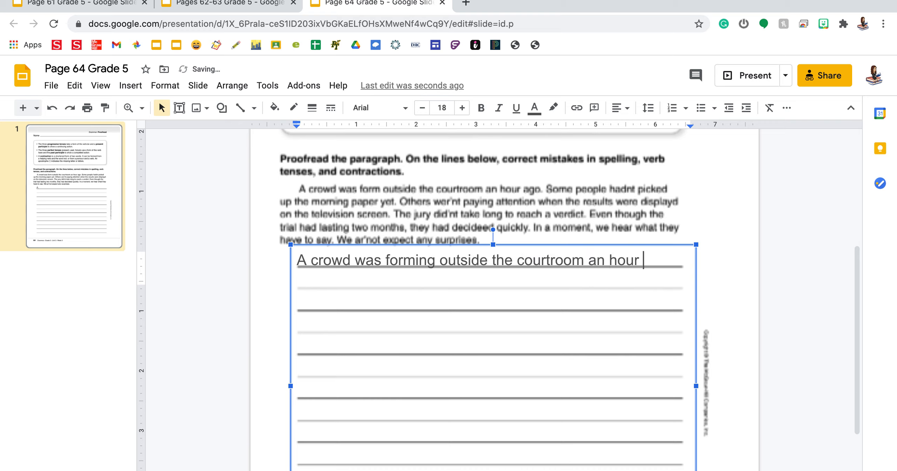
{"action": "type", "text": "ago."}
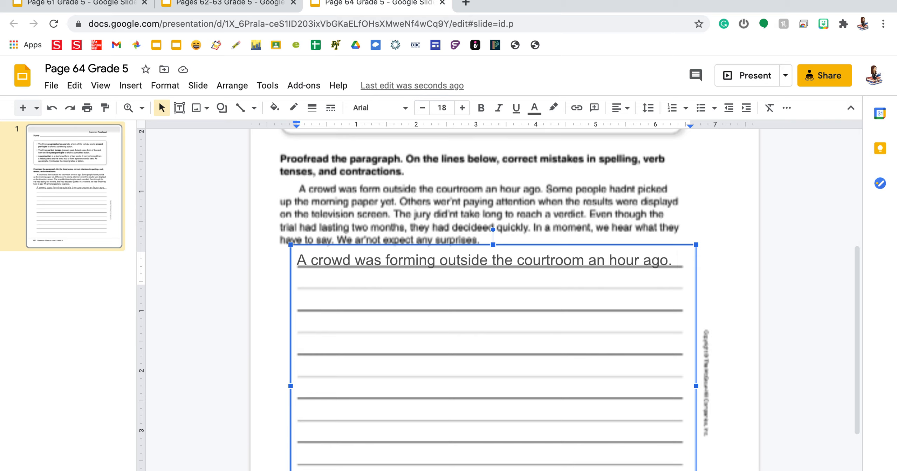
Add sentence 2: 'Some people hadn't picked up the morning paper yet.'
{"action": "type", "text": "Some peo"}
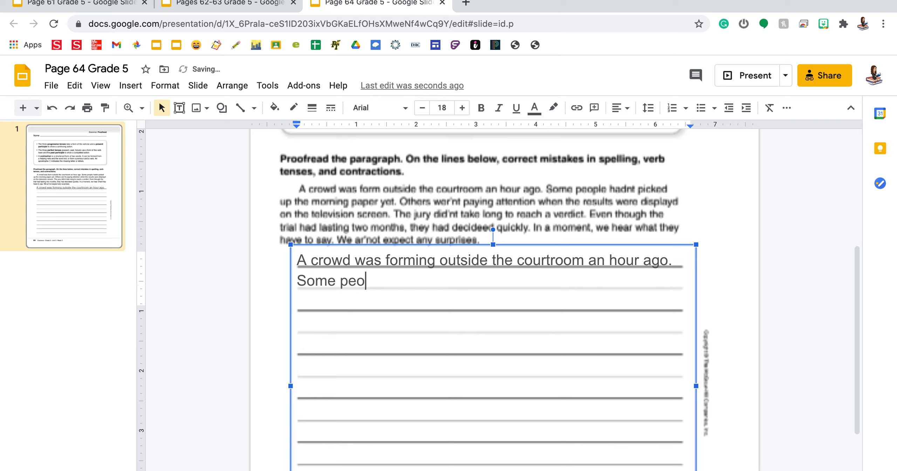
{"action": "type", "text": "ple has"}
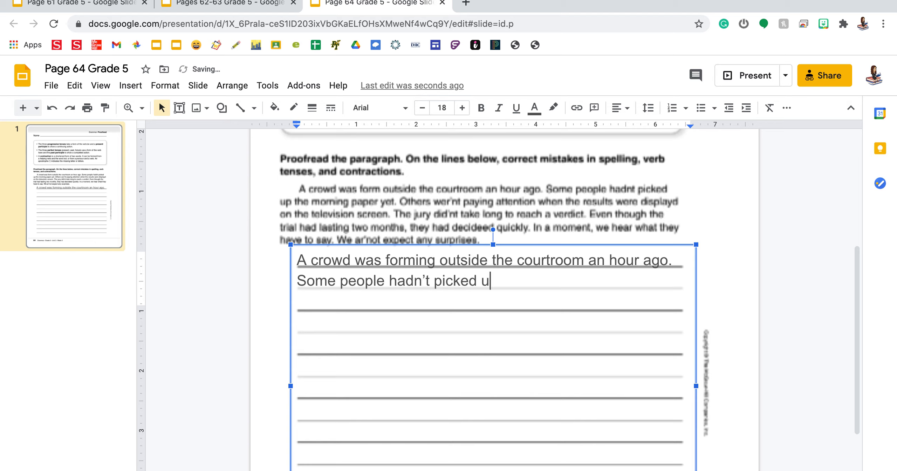
{"action": "type", "text": "p the morning pape"}
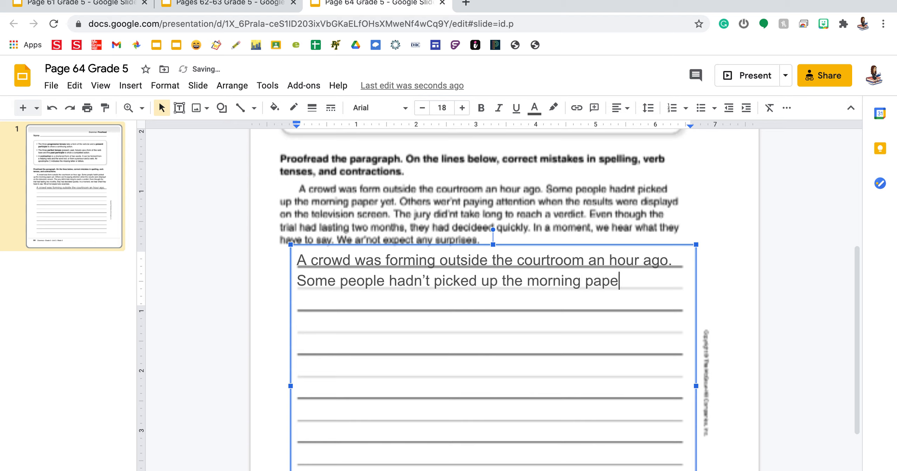
{"action": "type", "text": "r yet."}
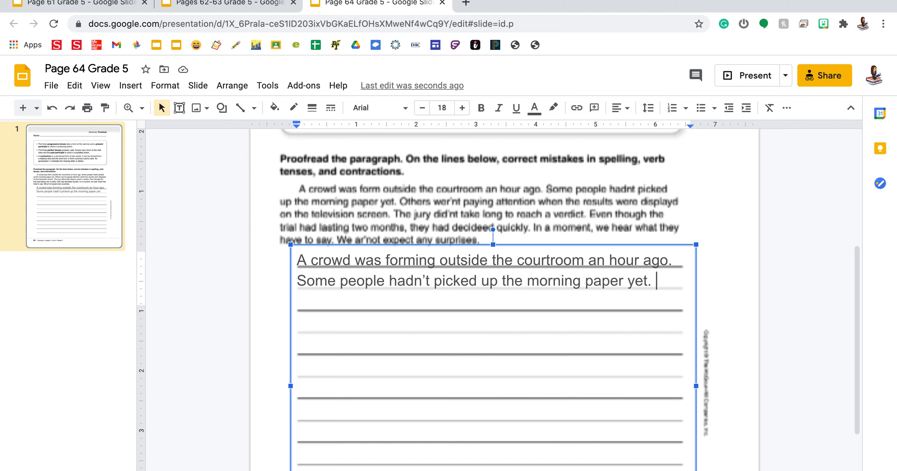
{"action": "mouse_move", "coordinate": [261, 224]}
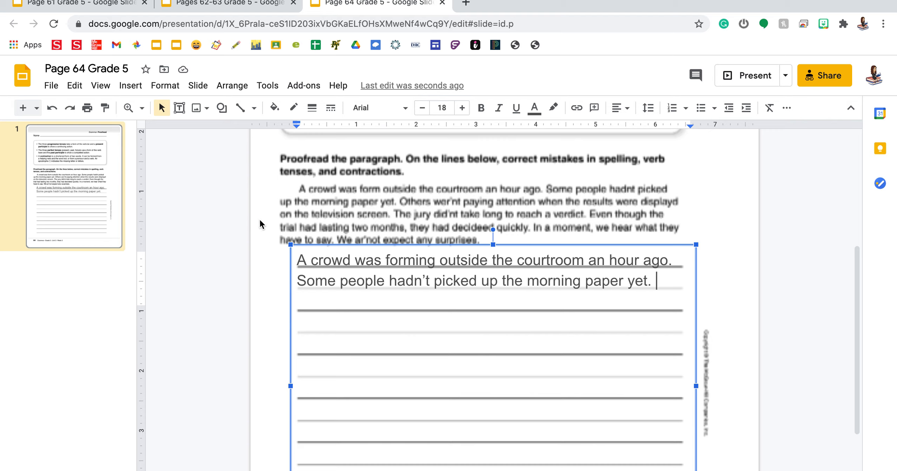